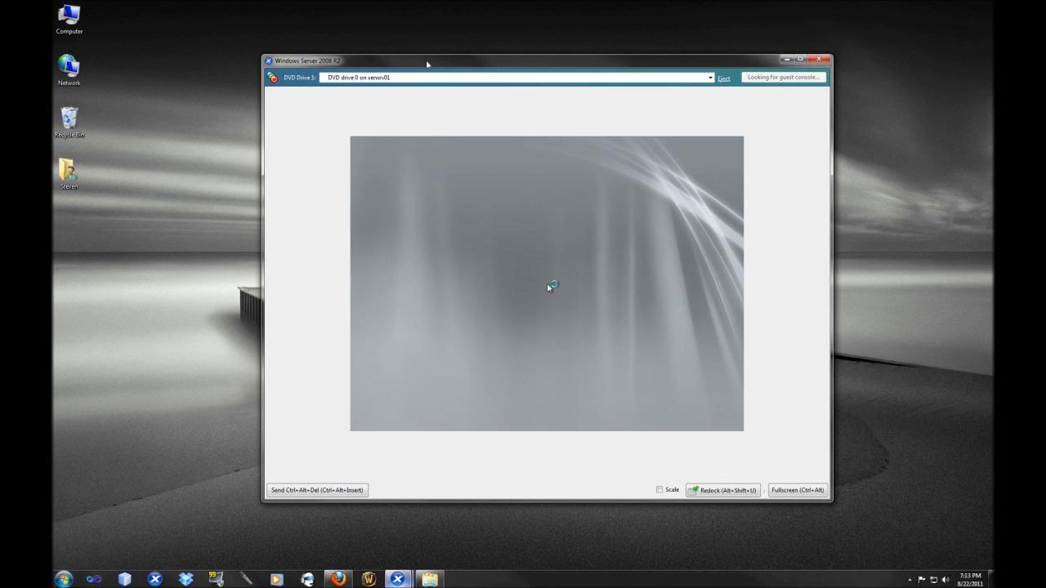
mouse_move(652, 357)
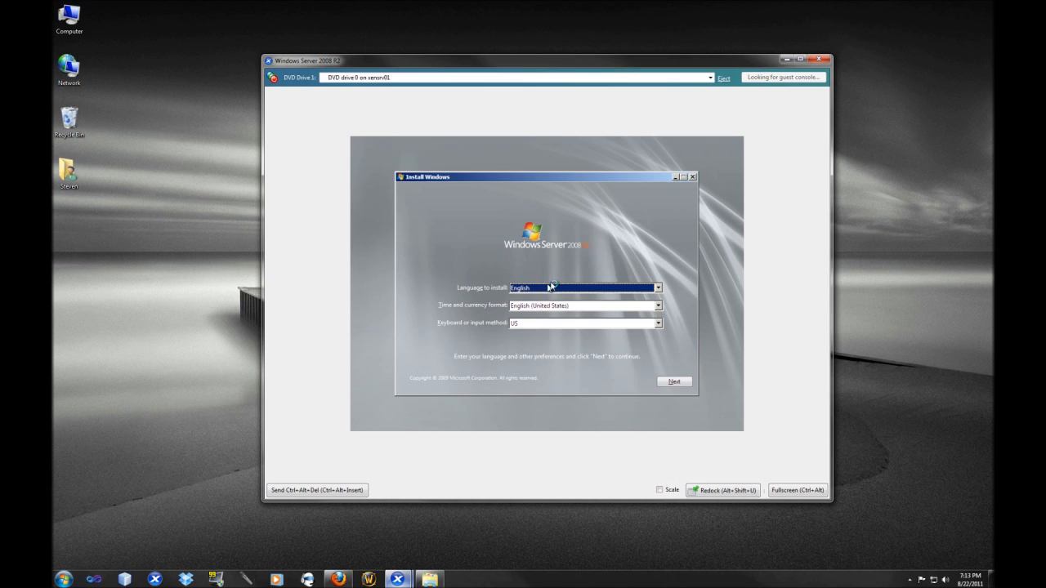
mouse_move(659, 313)
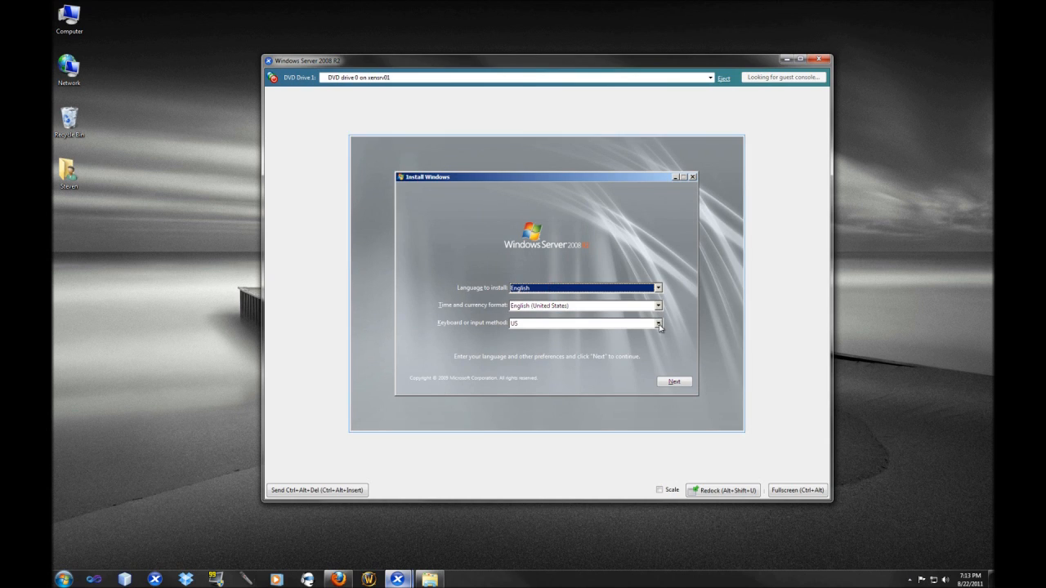
Keep English language and English (United States) time and currency format, then continue
click(580, 322)
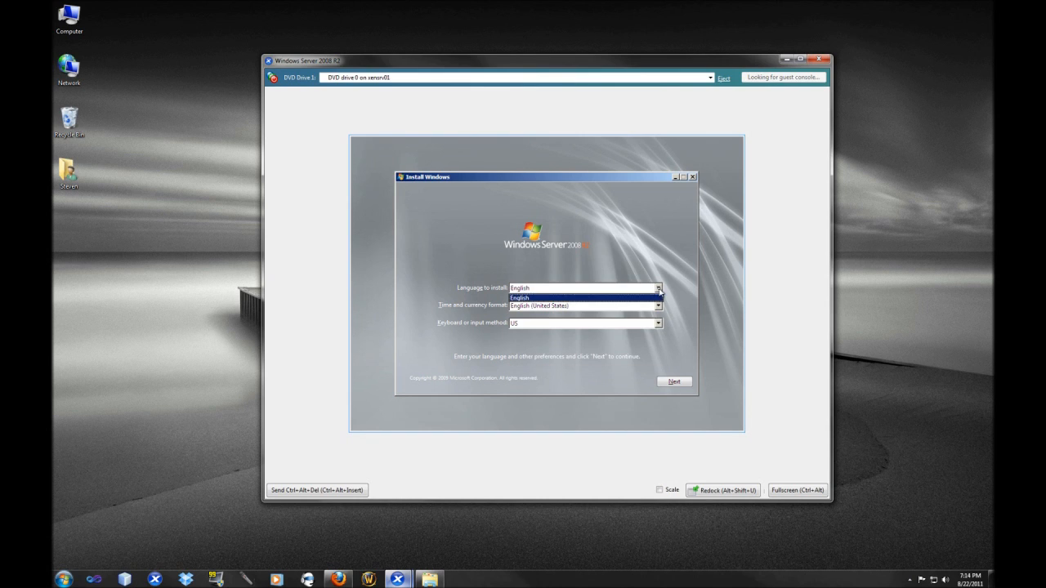
click(519, 297)
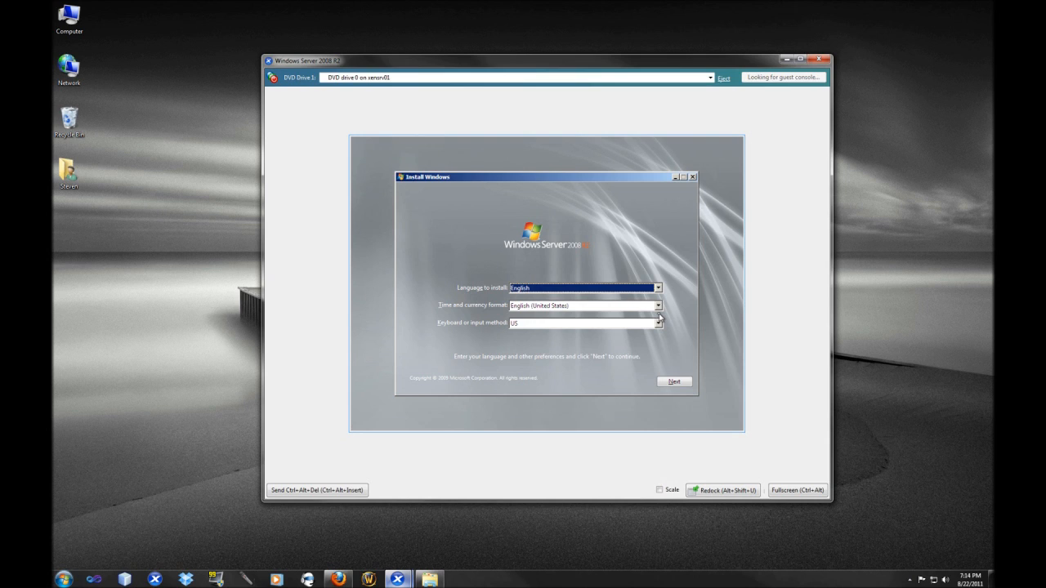
click(658, 306)
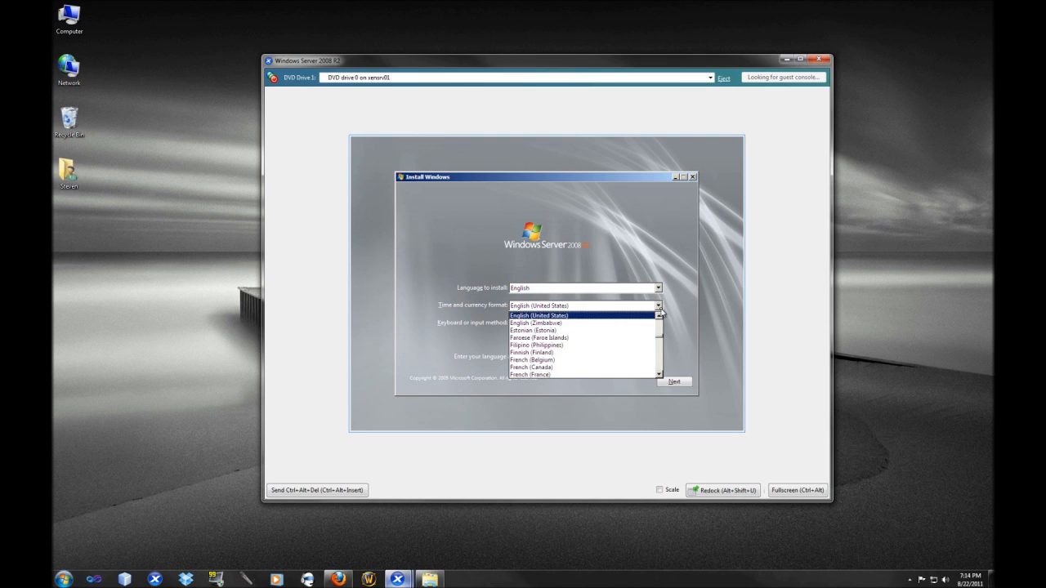
click(539, 315)
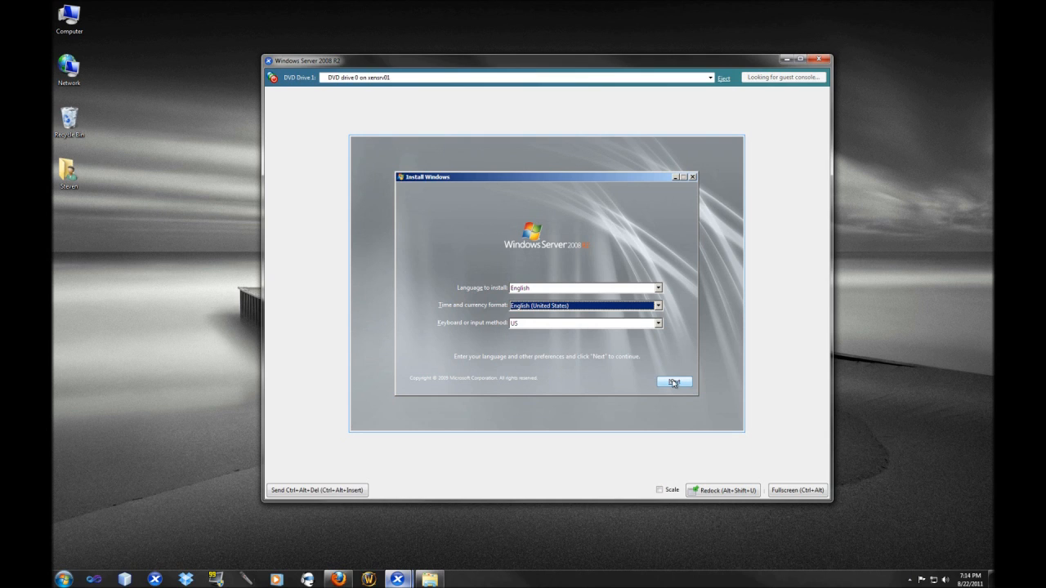
click(673, 383)
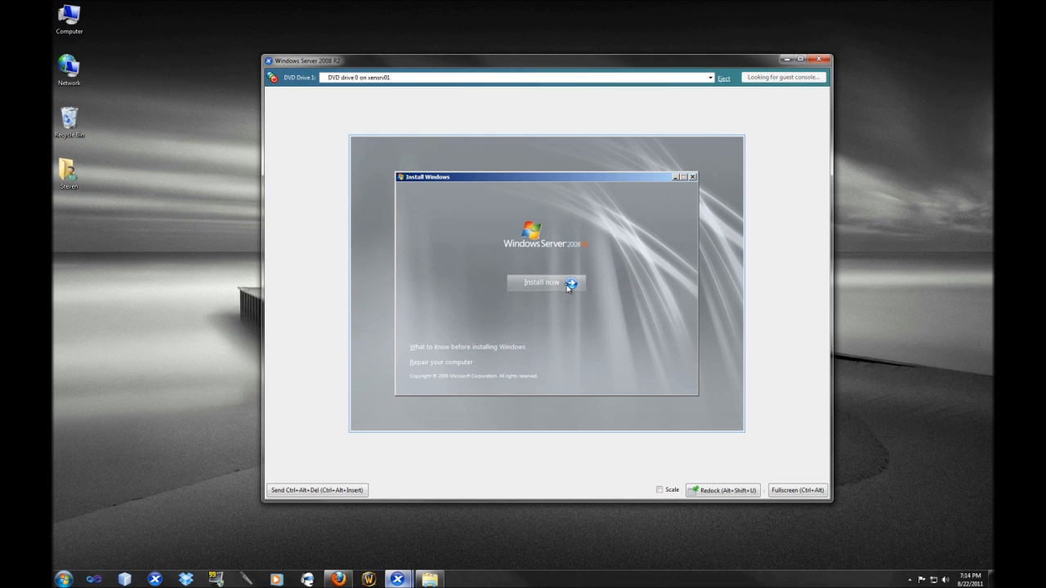
Start installation, review Standard, Enterprise, Datacenter and Web edition descriptions, then pick Standard (Full Installation)
click(541, 282)
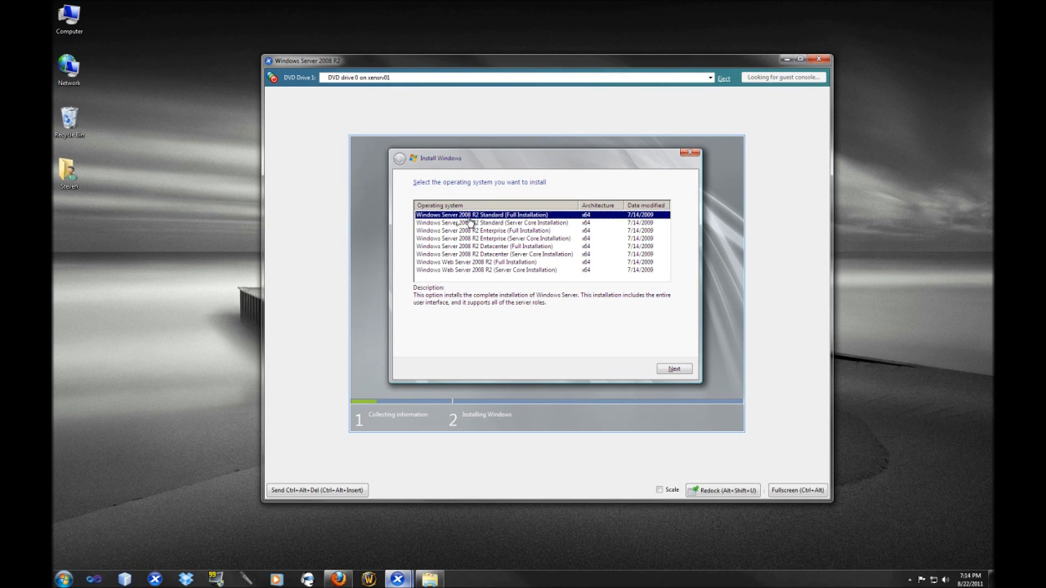
click(490, 223)
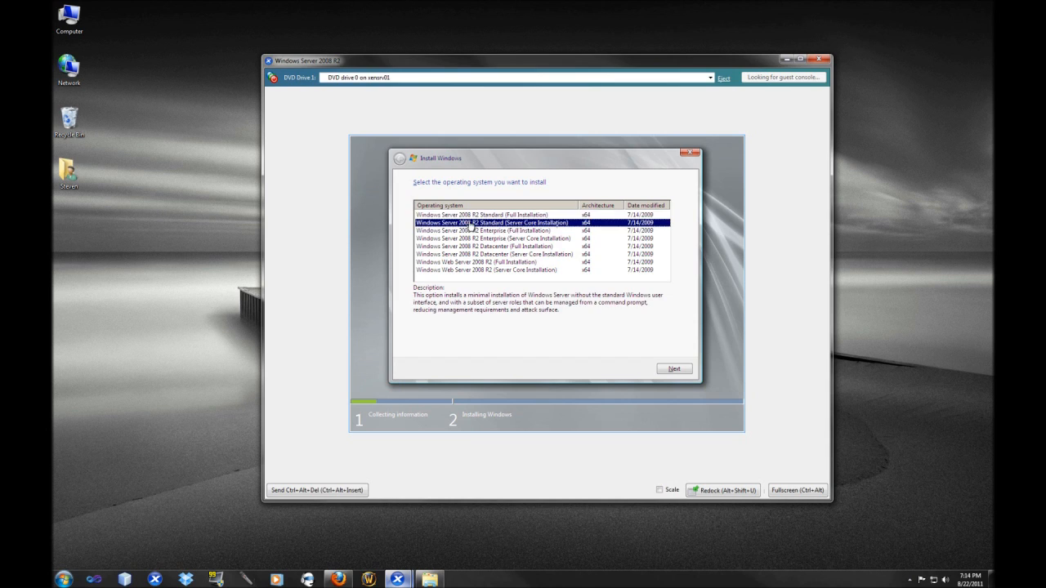
mouse_move(527, 231)
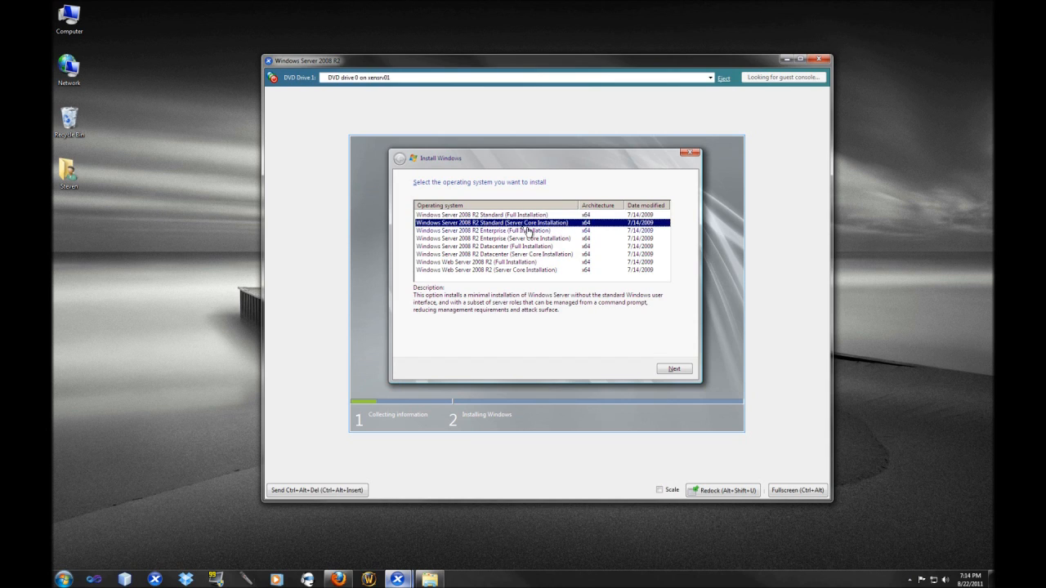
mouse_move(496, 237)
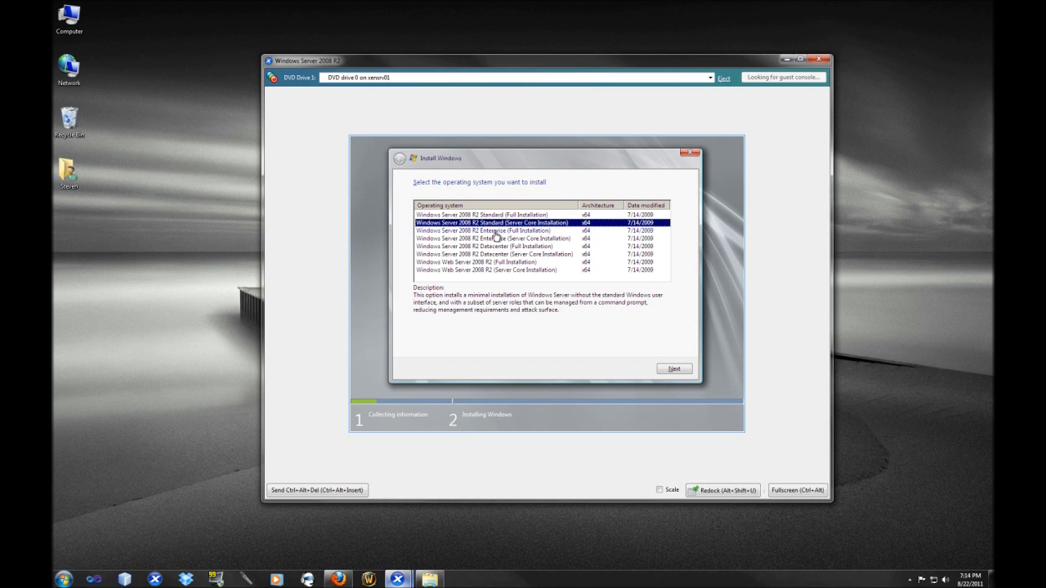
click(486, 230)
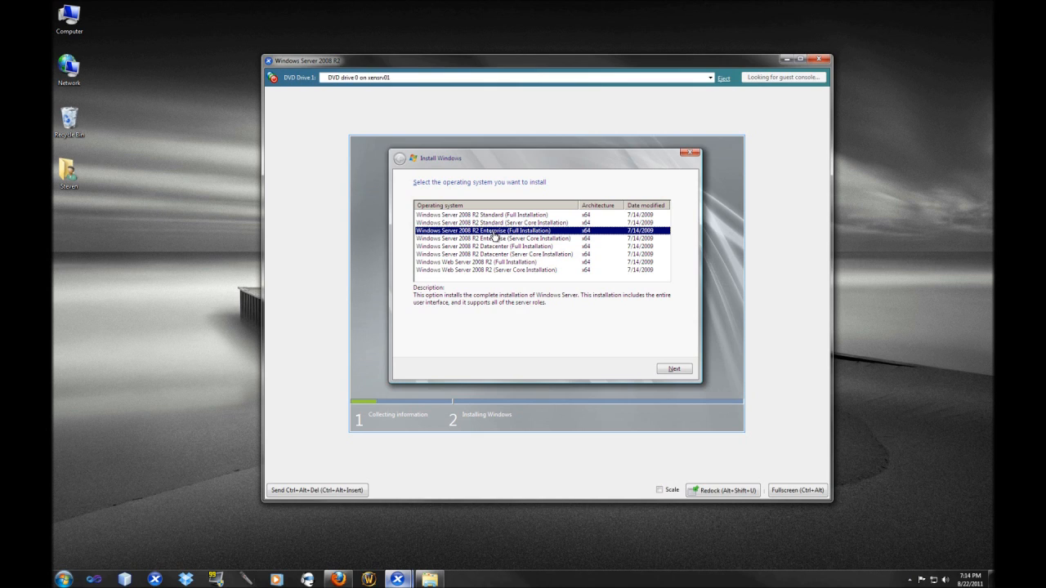
click(486, 238)
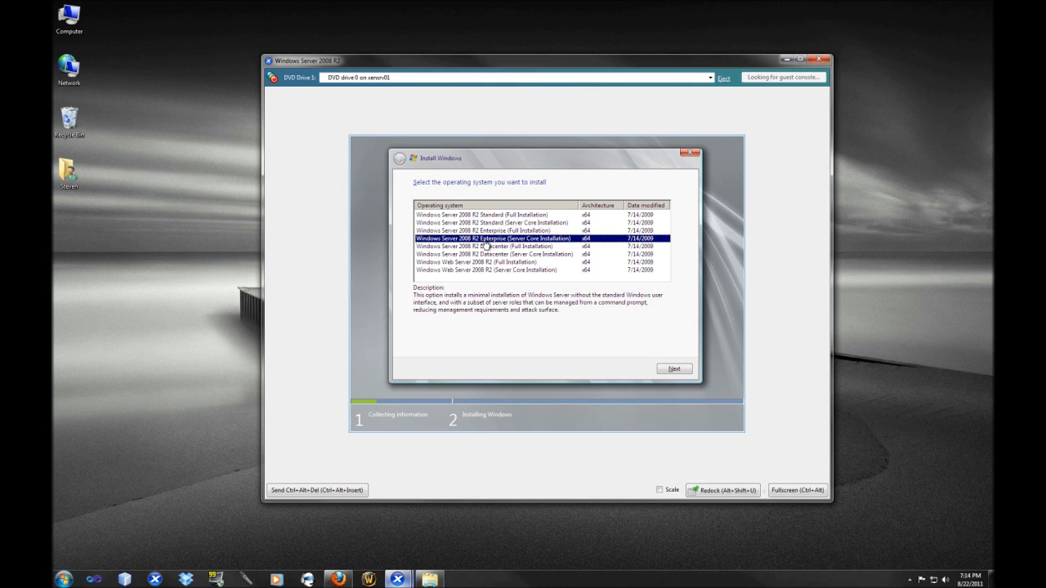
mouse_move(482, 250)
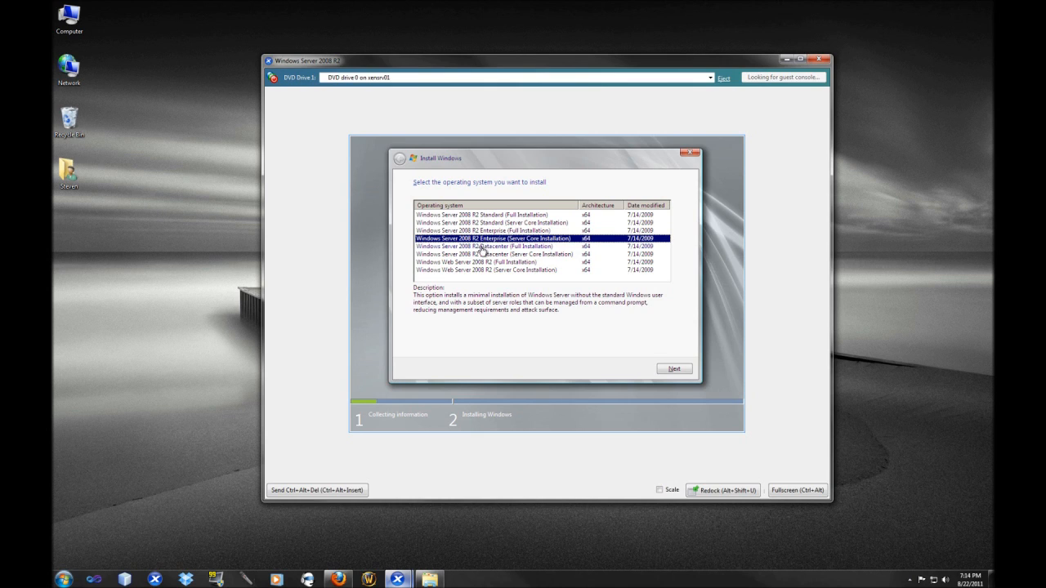
click(486, 246)
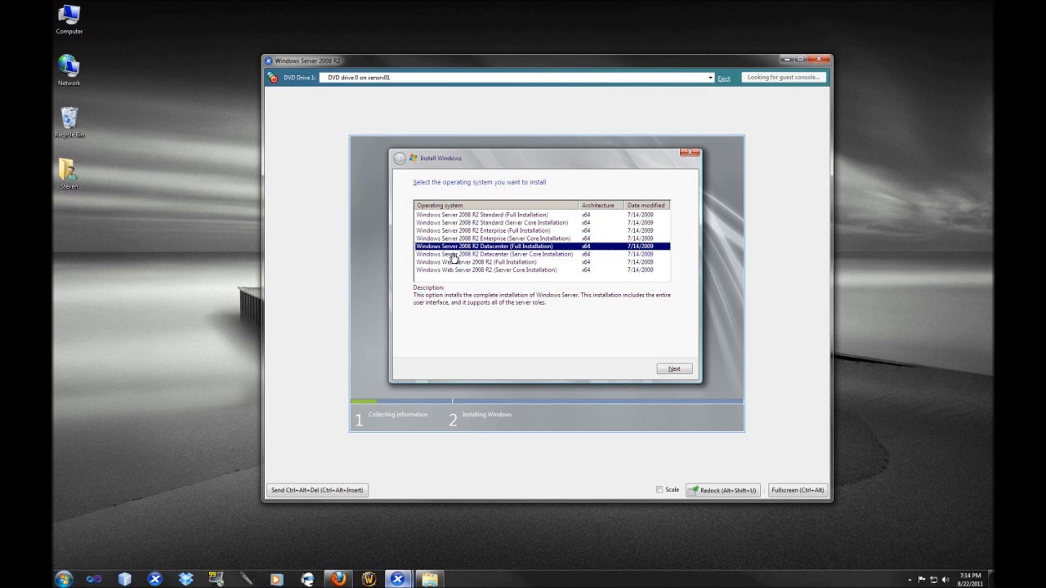
click(484, 254)
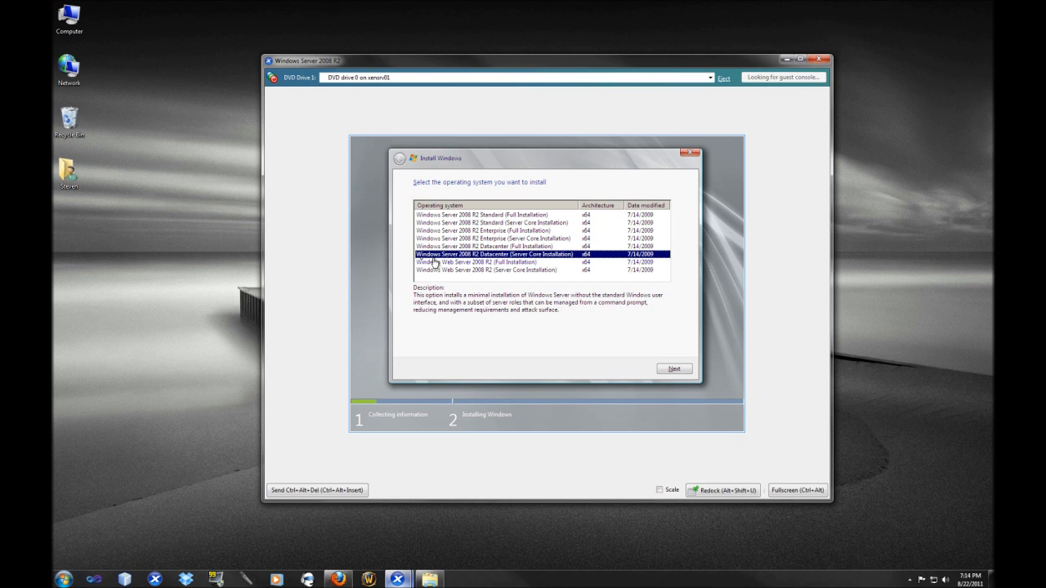
click(482, 261)
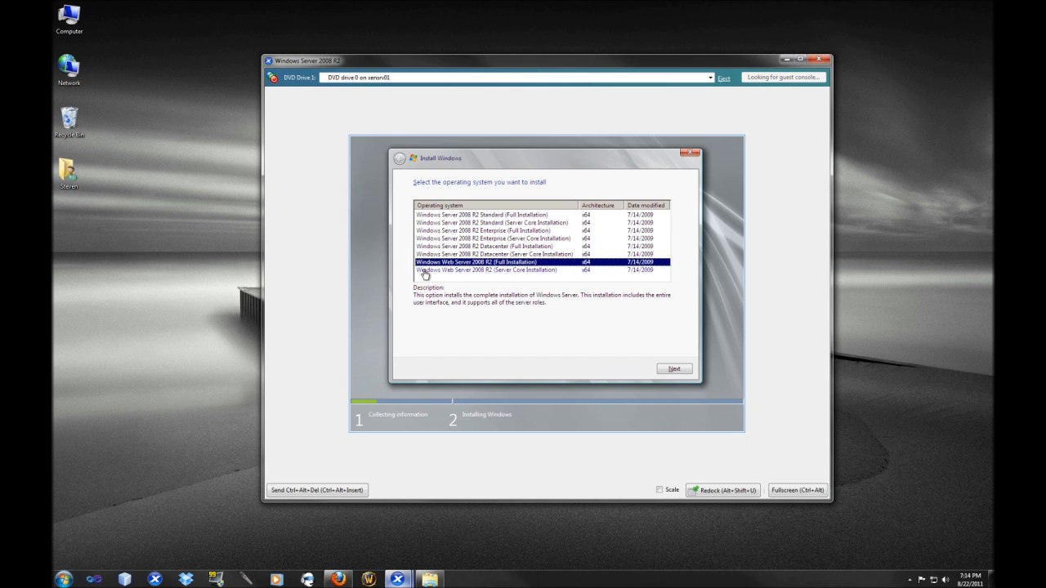
click(482, 270)
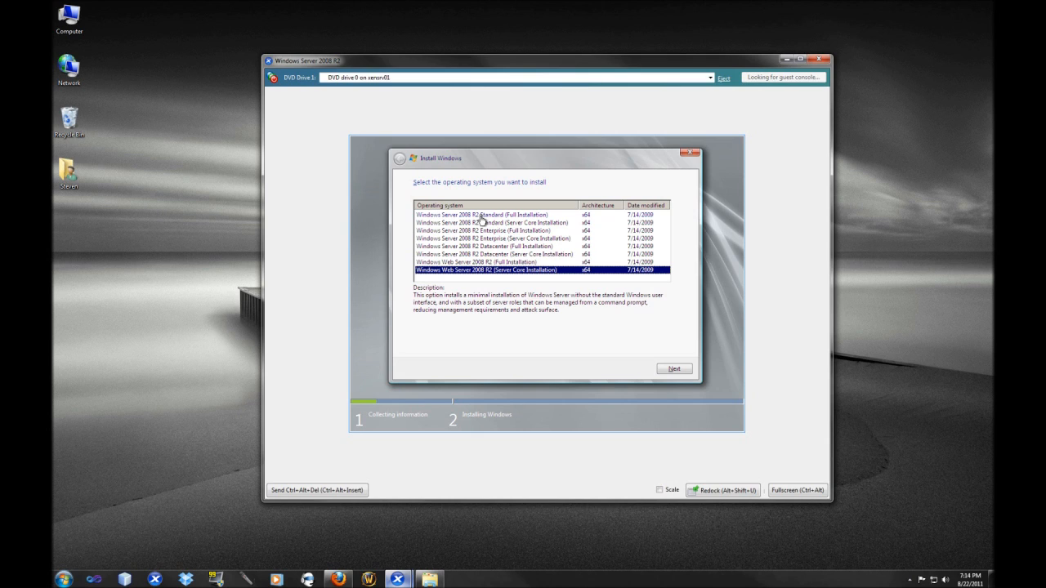
click(482, 214)
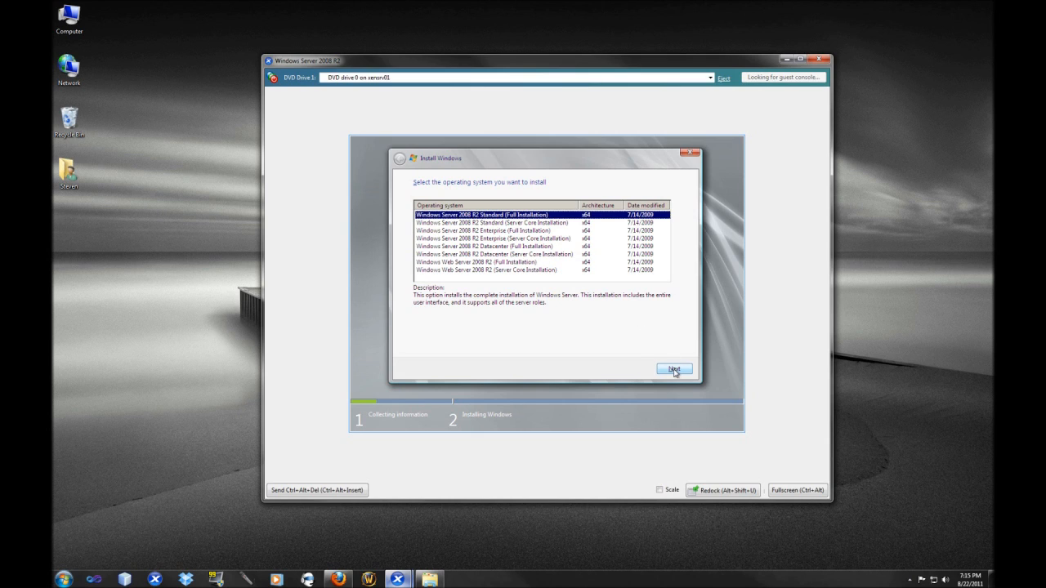
Read through the license text, tick 'I accept the license terms', and continue
click(673, 370)
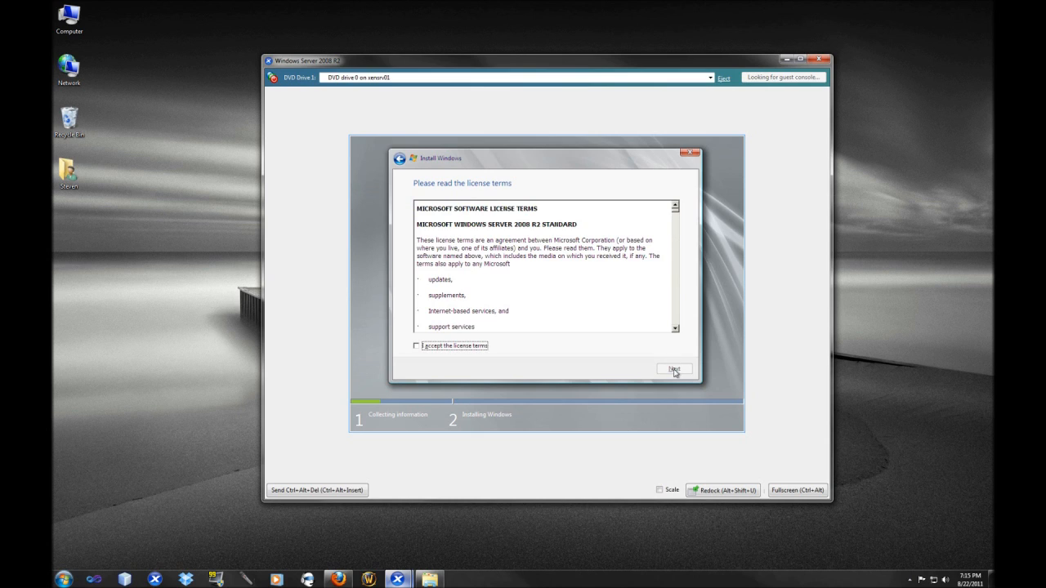
mouse_move(677, 211)
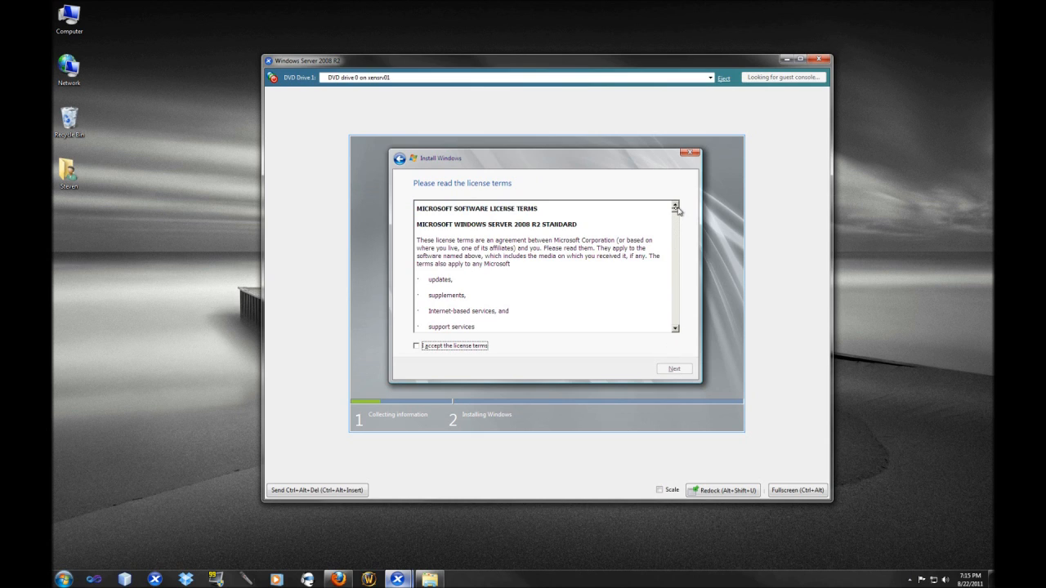
click(674, 210)
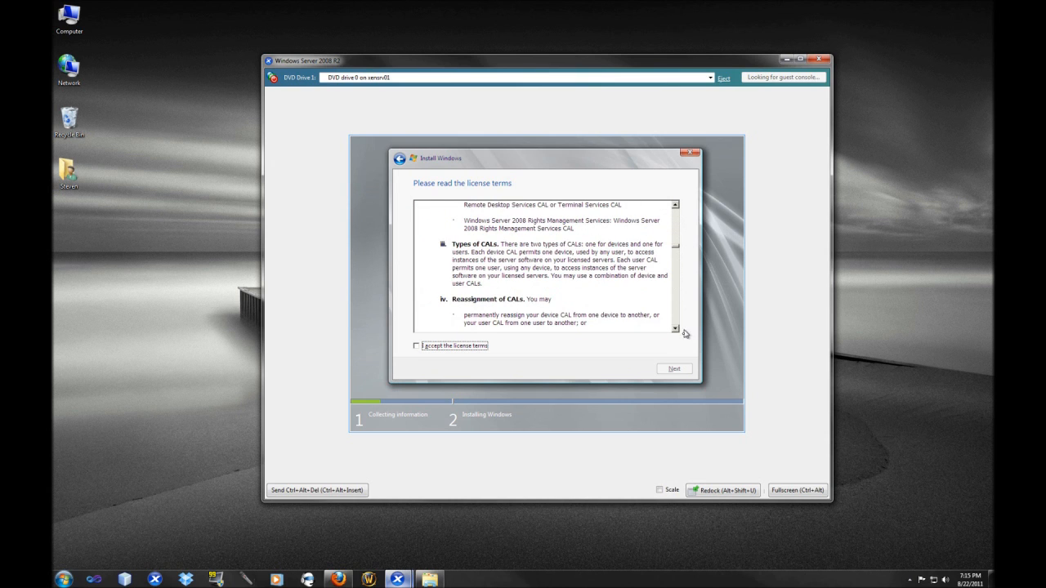
scroll(down, 3)
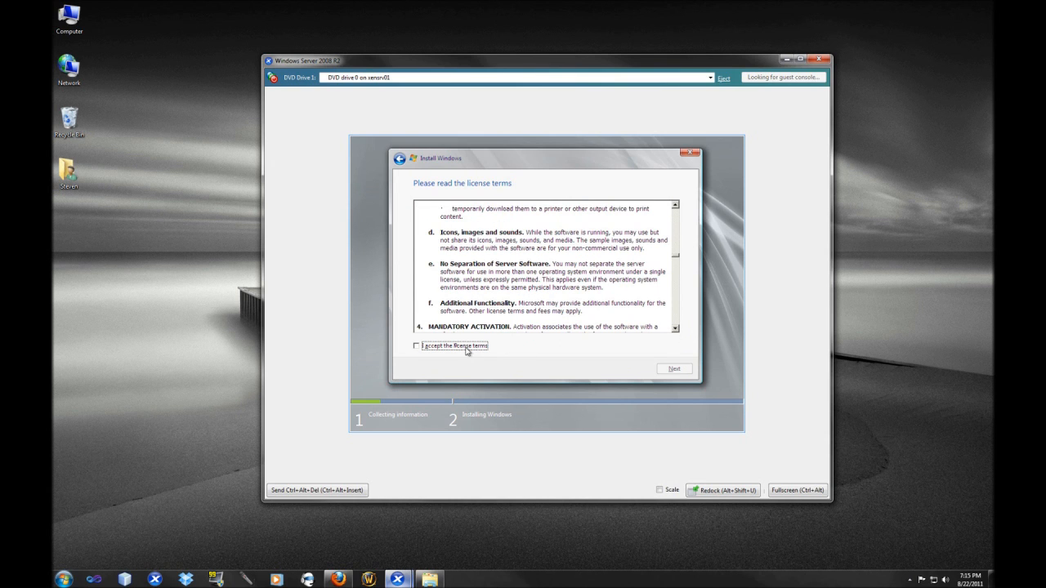
click(416, 346)
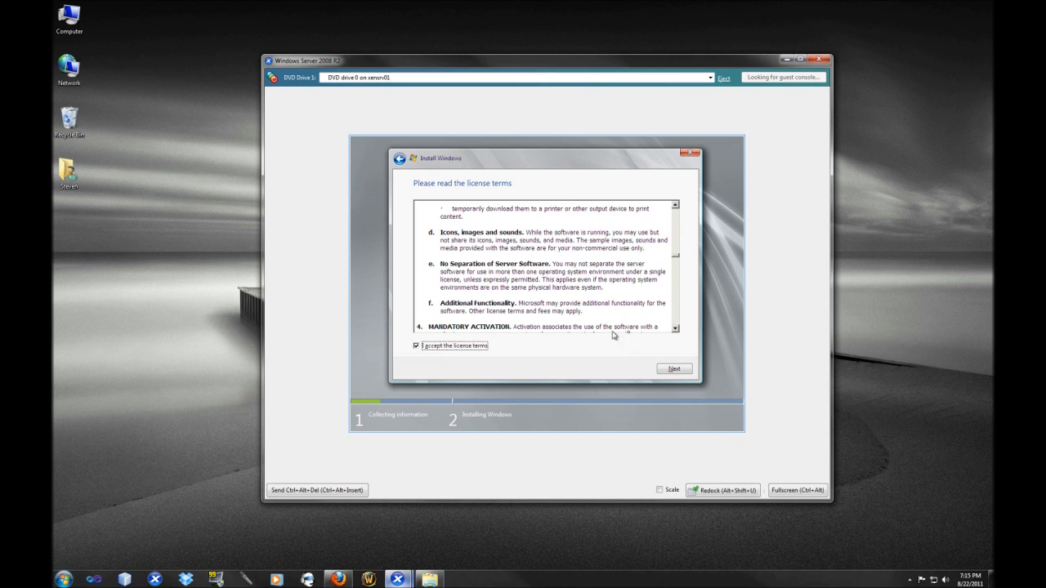
mouse_move(675, 333)
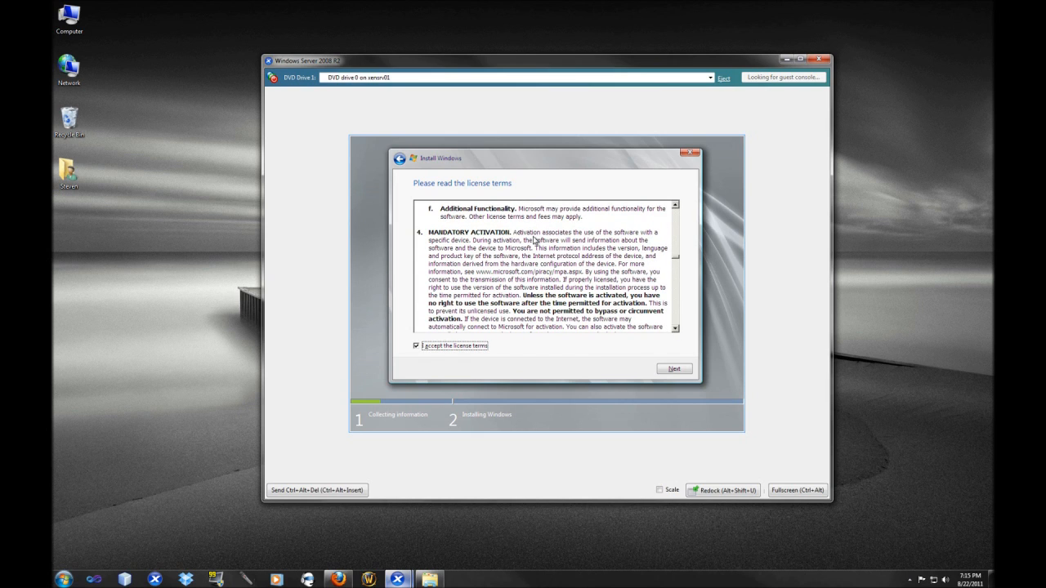
mouse_move(487, 258)
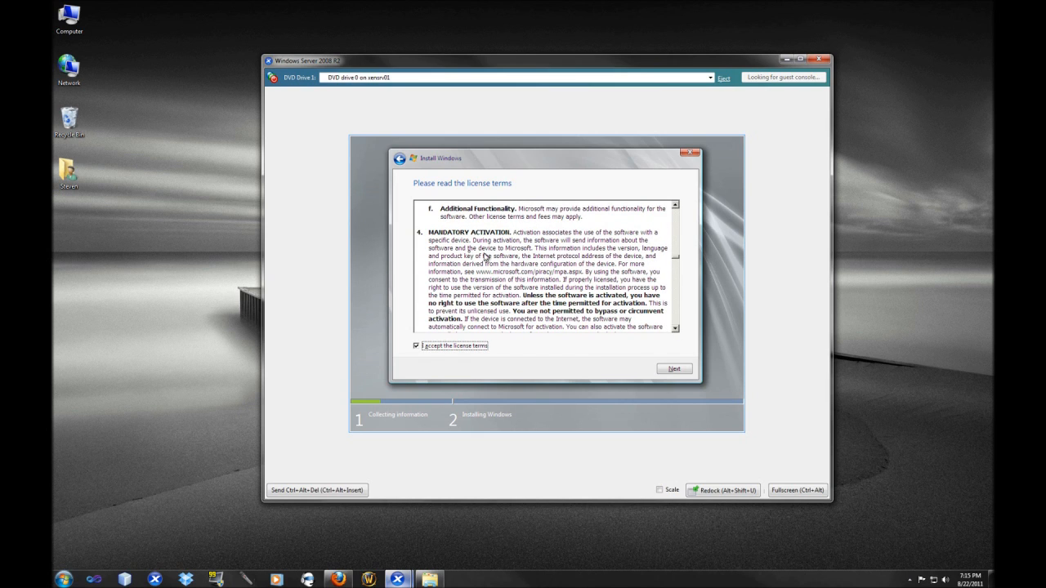
mouse_move(522, 259)
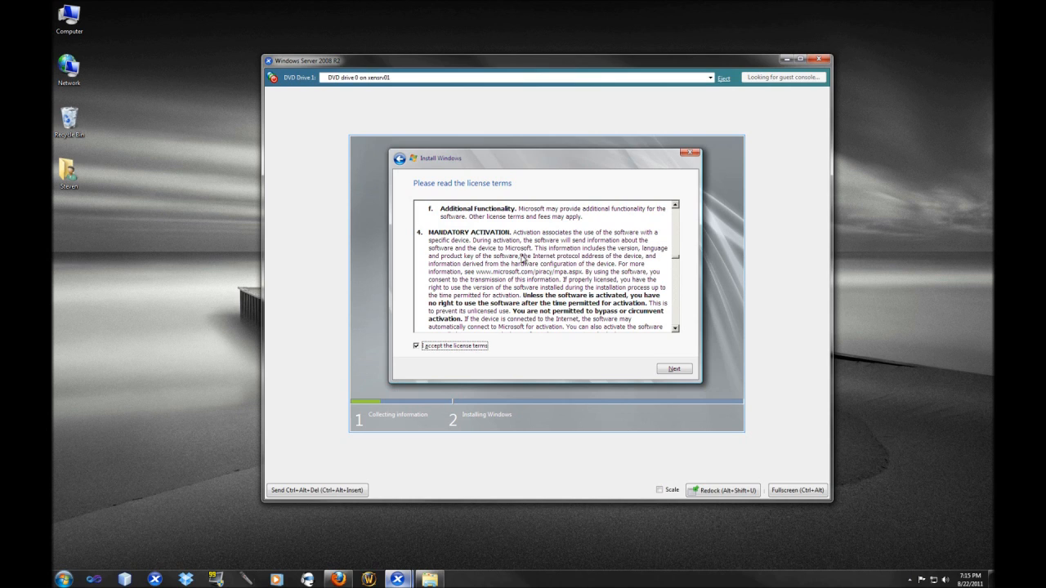
mouse_move(702, 362)
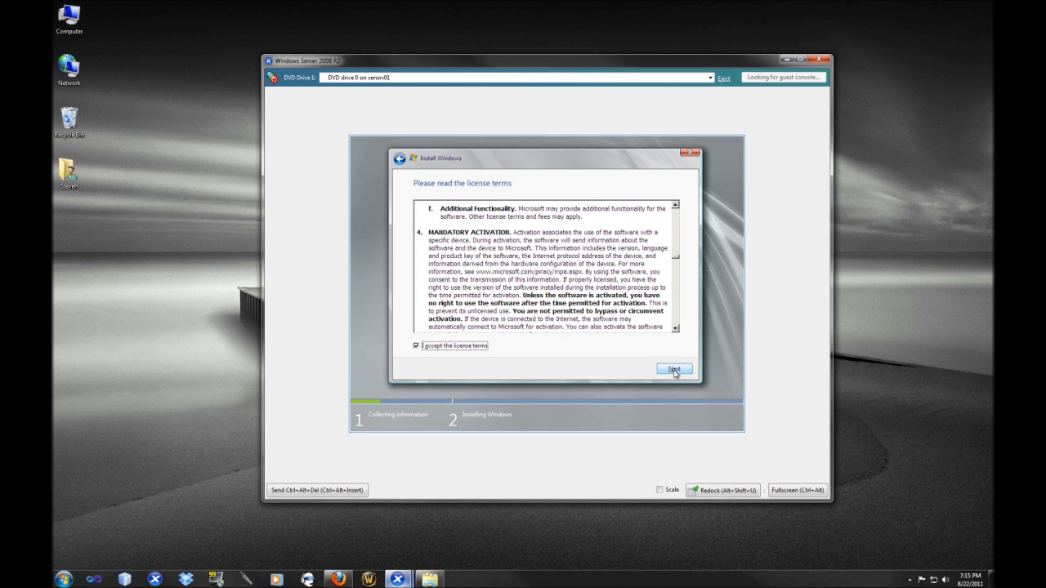
click(674, 369)
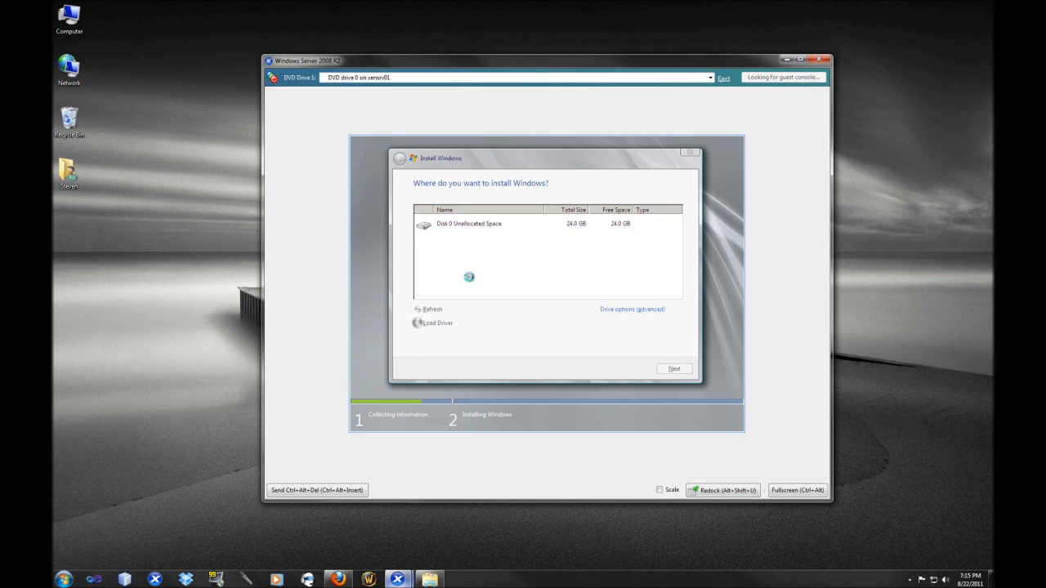
Install Windows on Disk 0 Unallocated Space (24 GB) and start installing
click(505, 224)
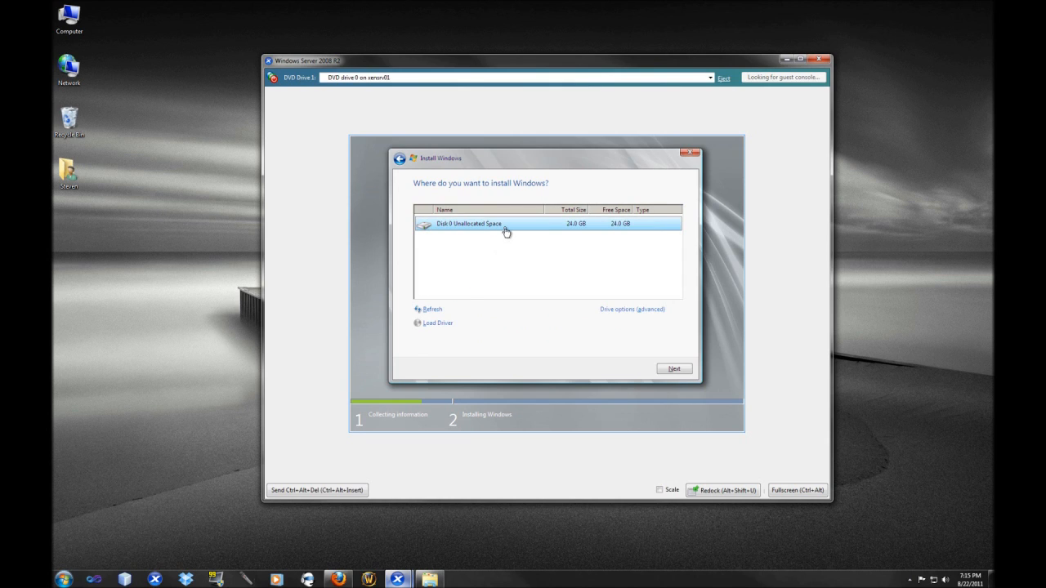
mouse_move(537, 267)
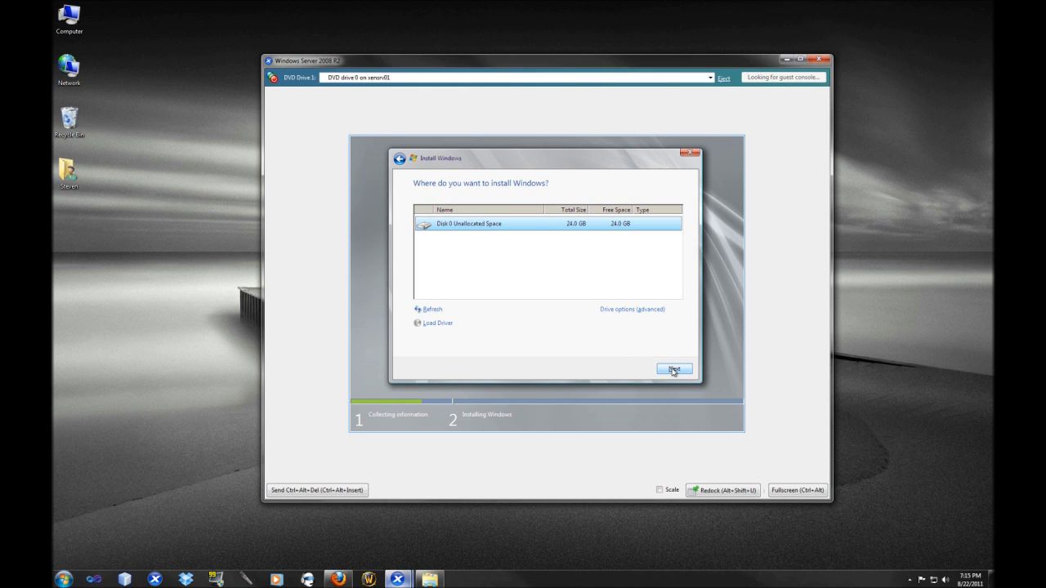
click(673, 368)
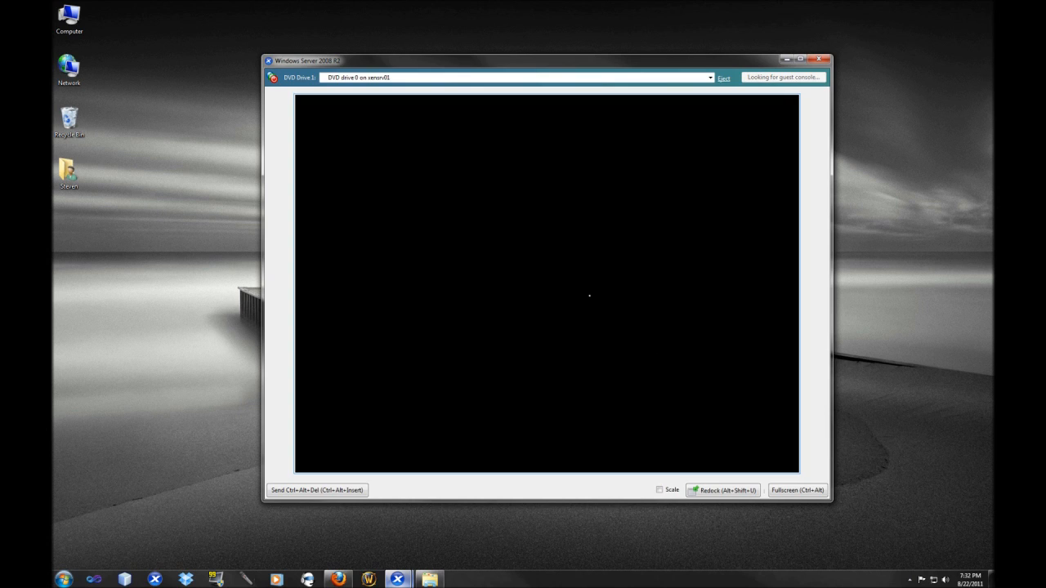
mouse_move(633, 71)
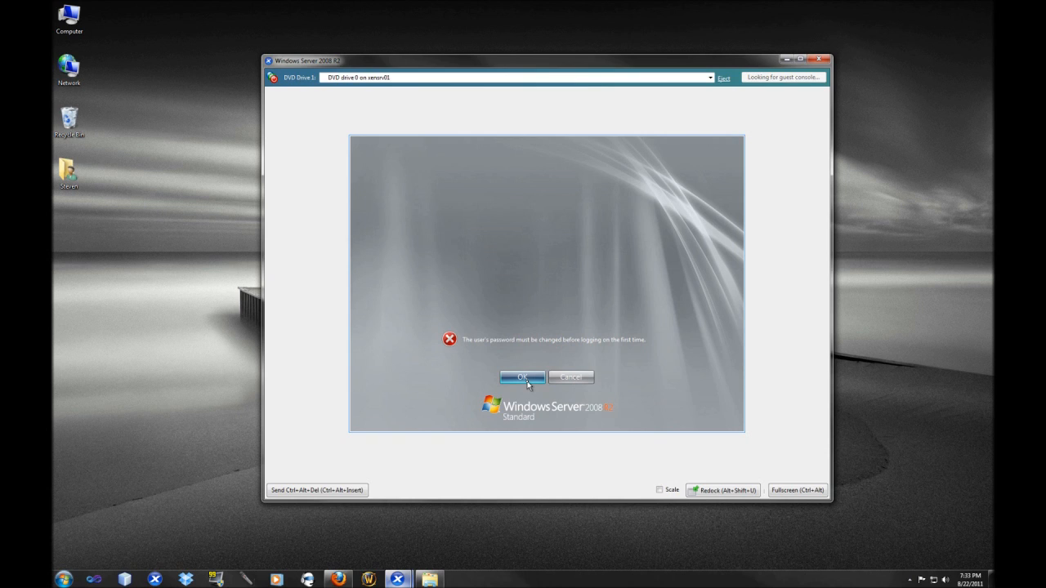
Enter the new Administrator password in both fields and submit it
click(522, 377)
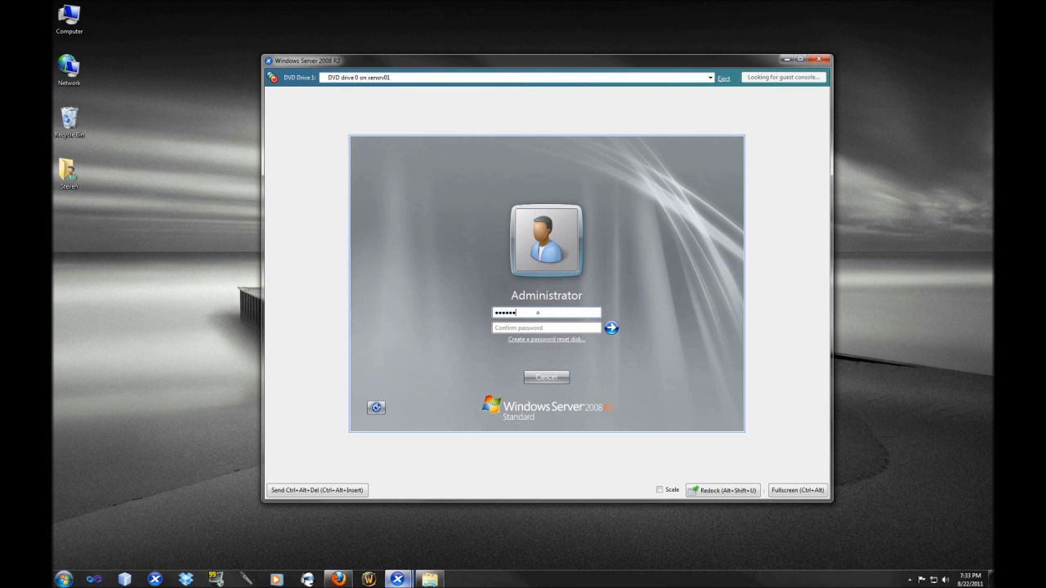
text(•••)
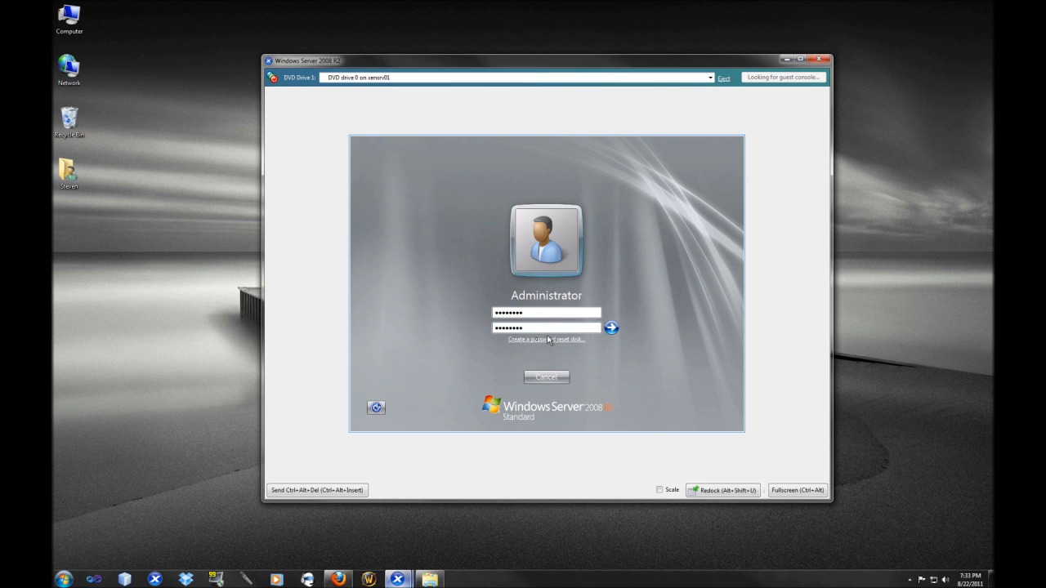
mouse_move(533, 344)
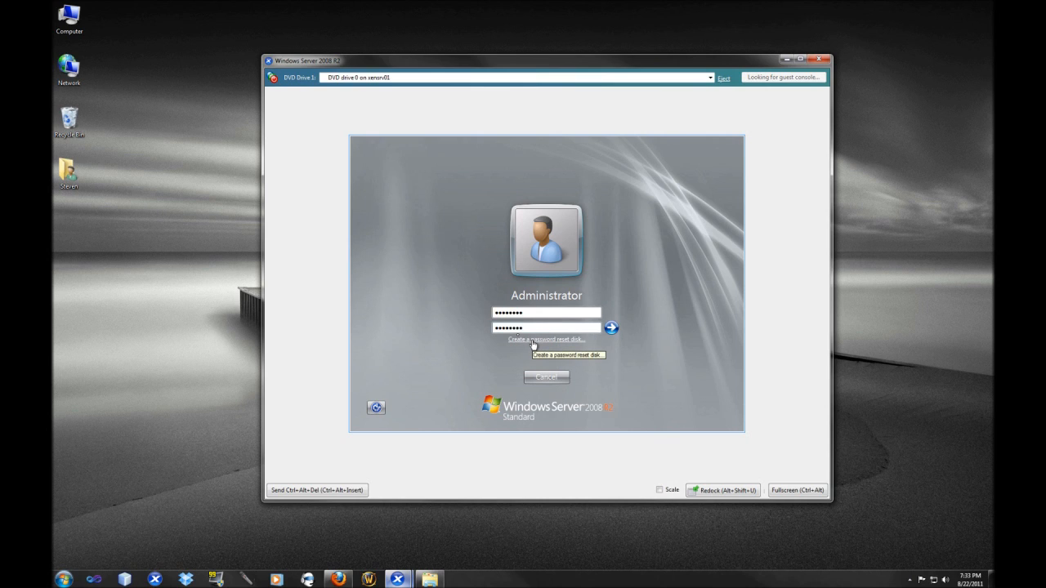
mouse_move(612, 328)
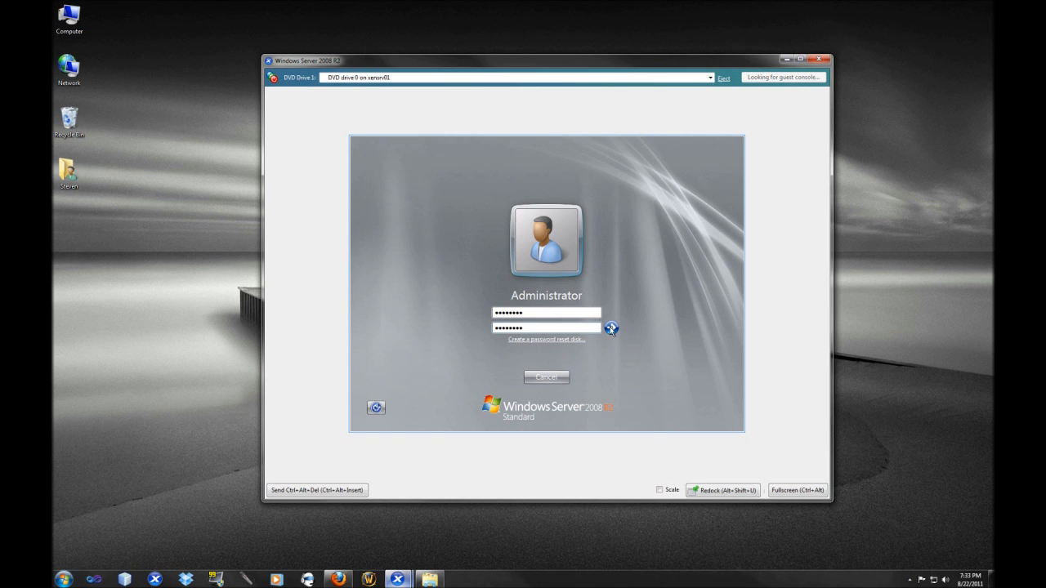
click(611, 327)
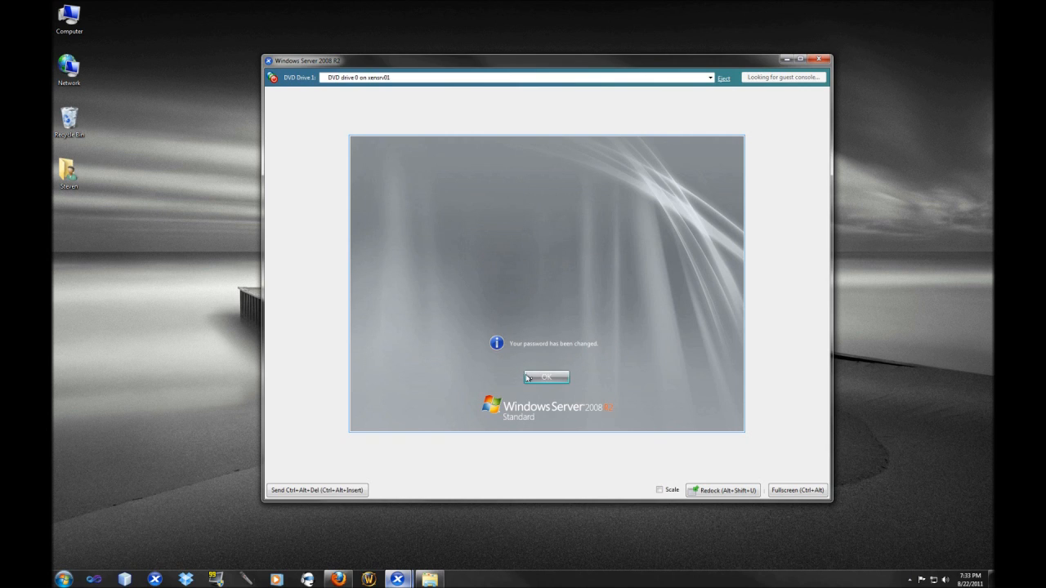
Dismiss the password-changed message and proceed to the Administrator desktop
click(546, 376)
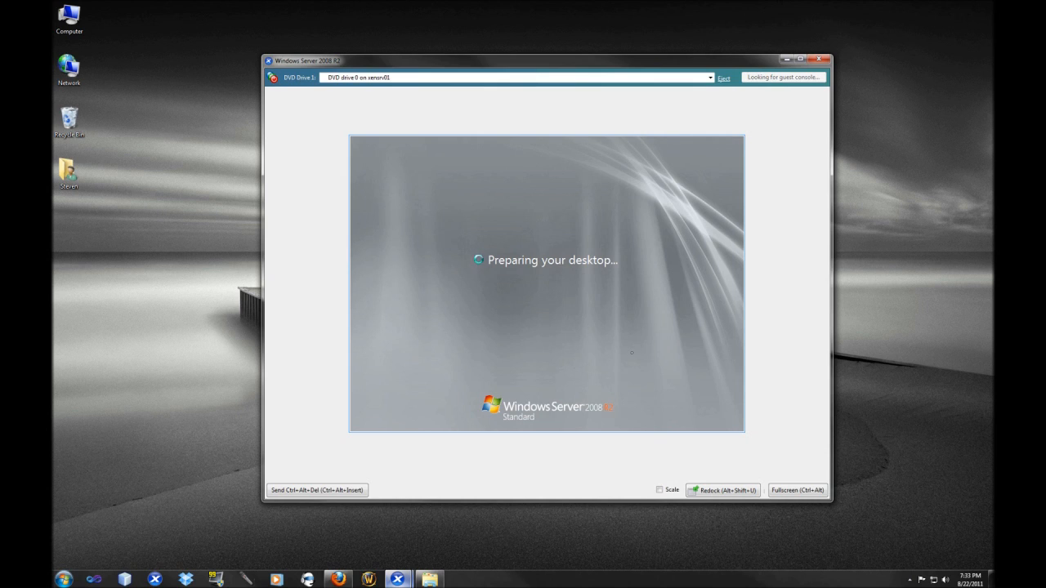
mouse_move(626, 305)
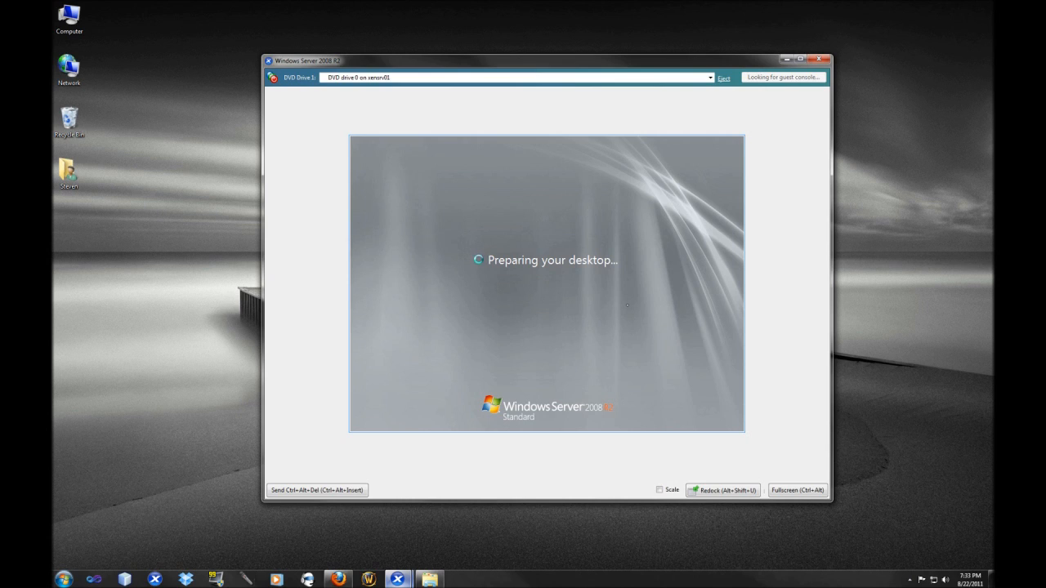
mouse_move(604, 290)
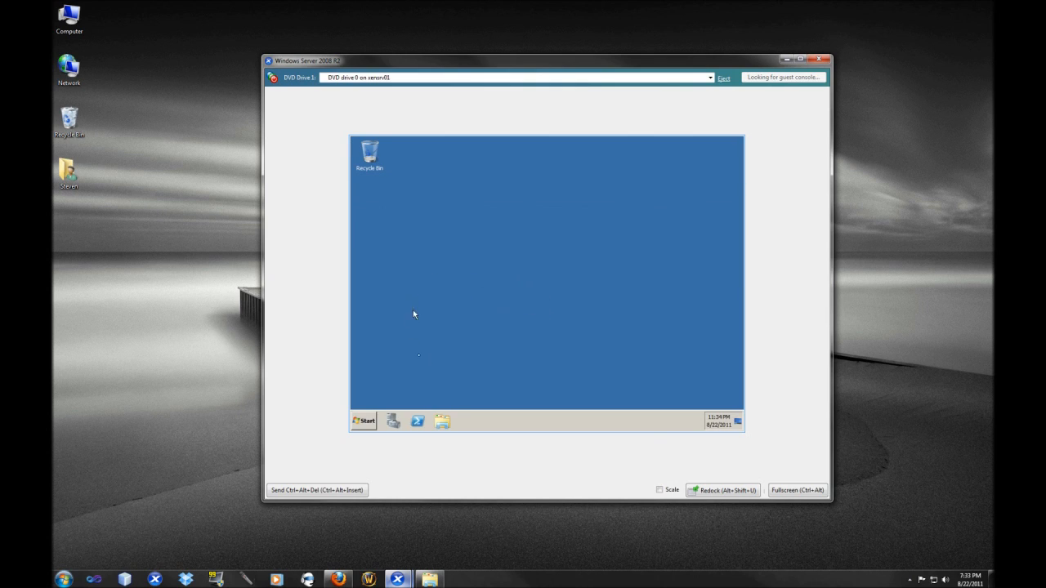
mouse_move(370, 417)
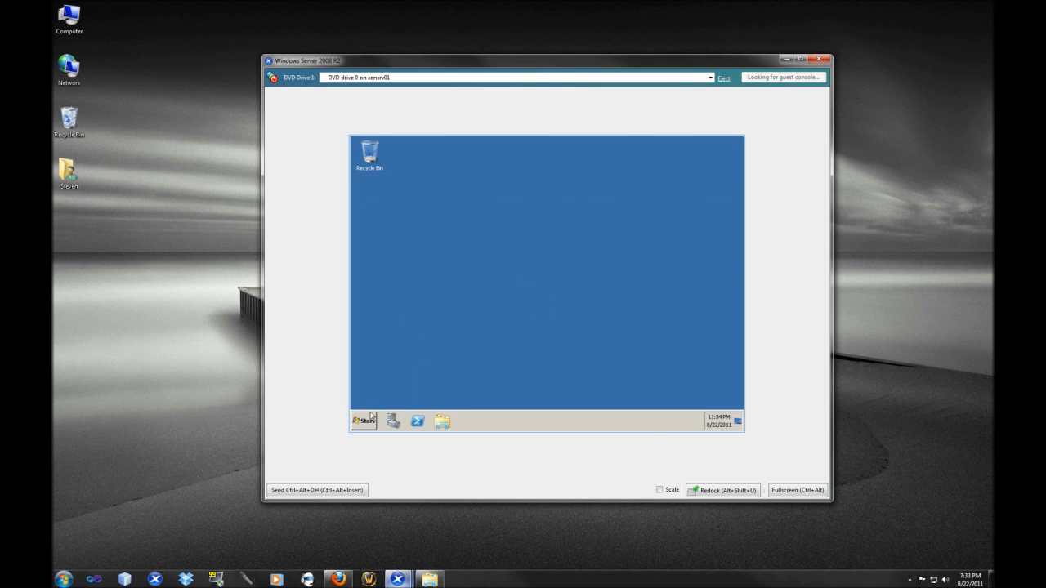
Browse the Administrative Tools submenu from the Start menu
click(363, 421)
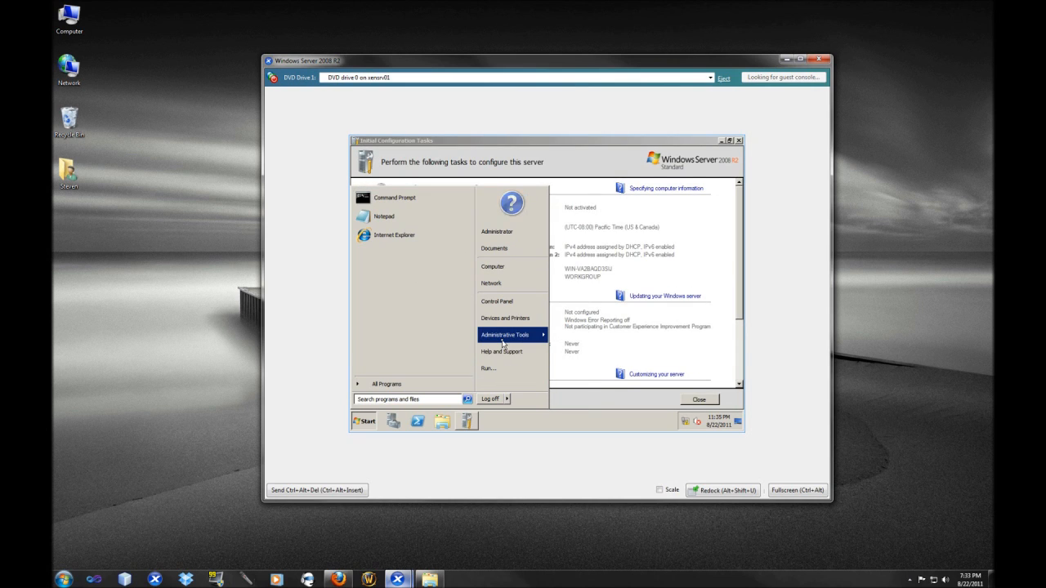
click(505, 335)
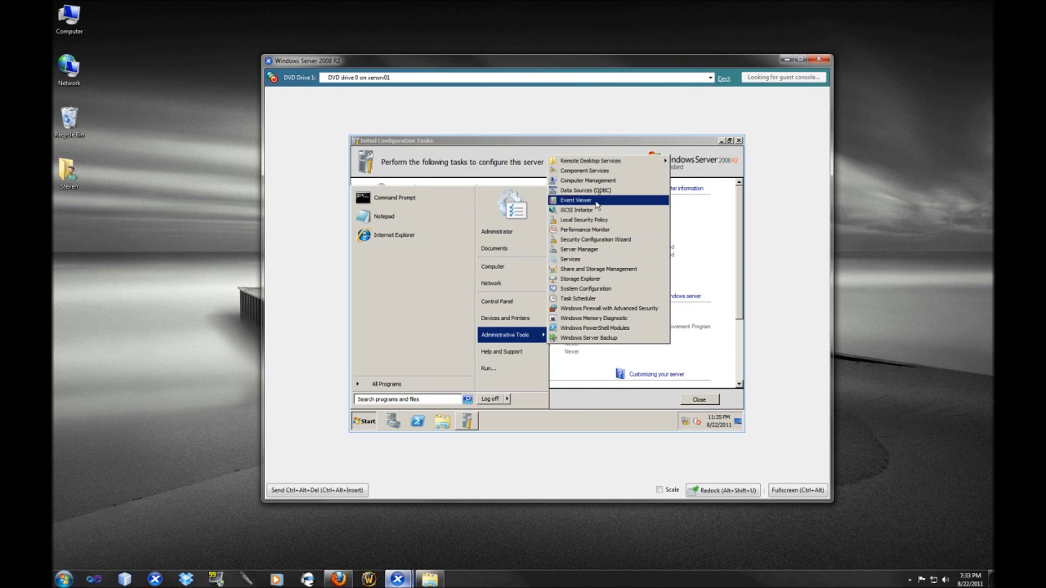
mouse_move(590, 160)
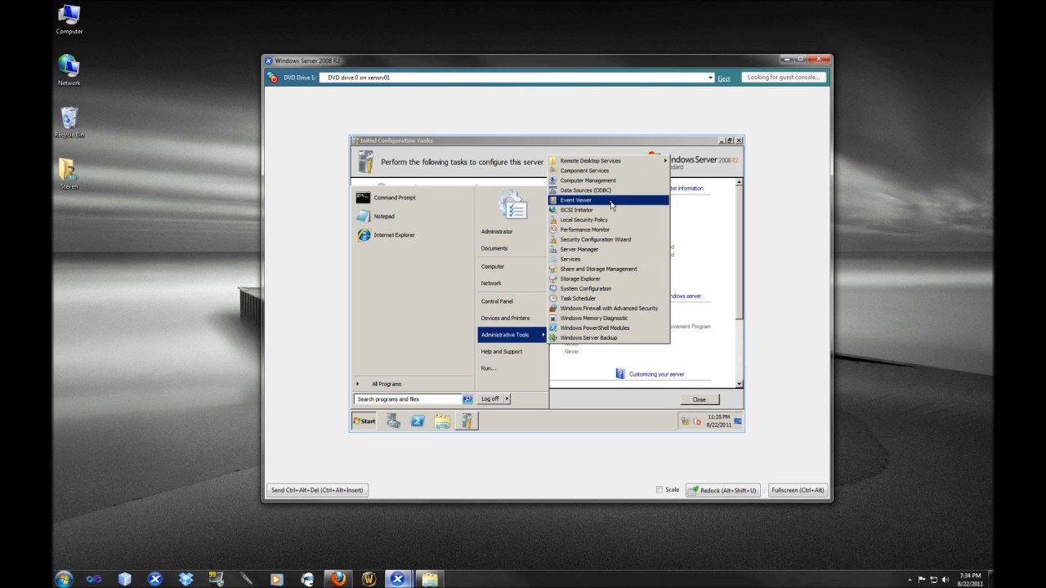
mouse_move(583, 220)
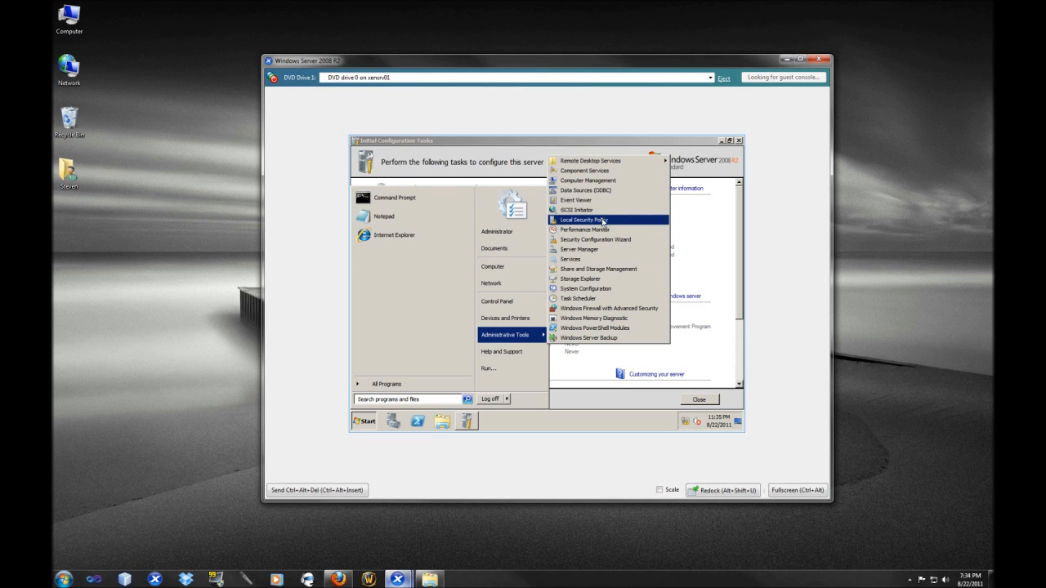
mouse_move(584, 229)
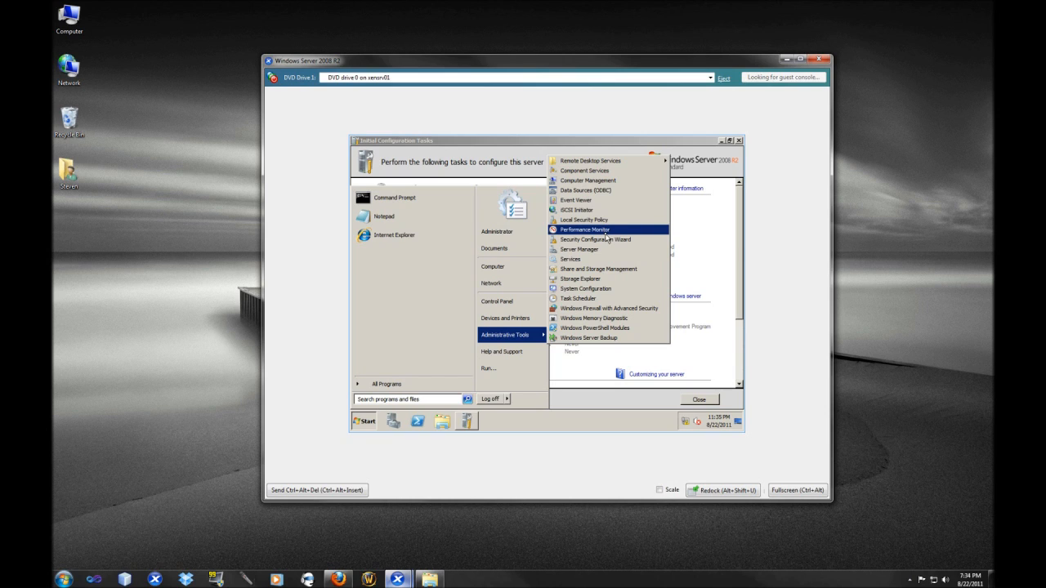
mouse_move(579, 249)
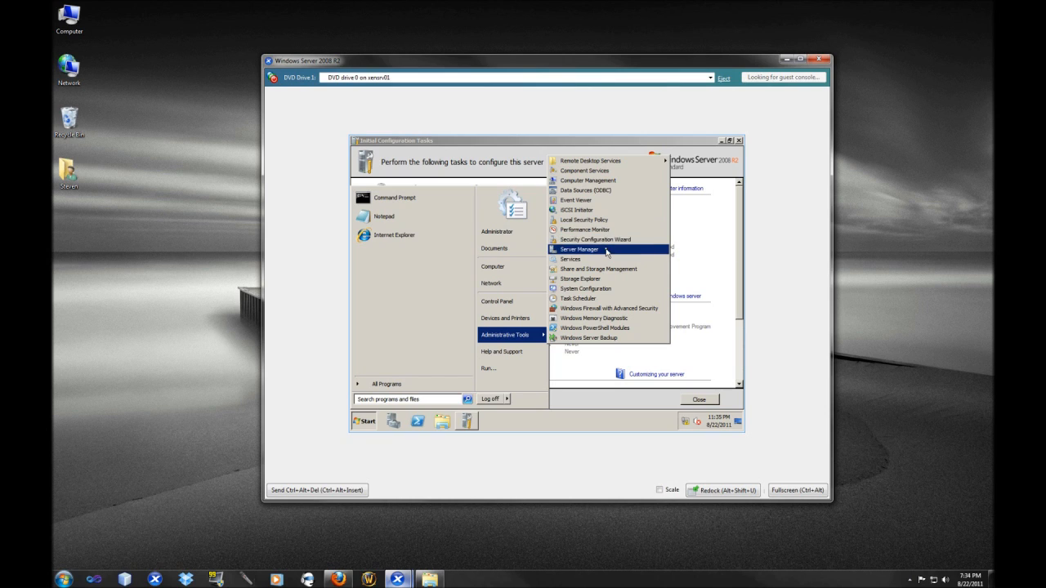
mouse_move(677, 224)
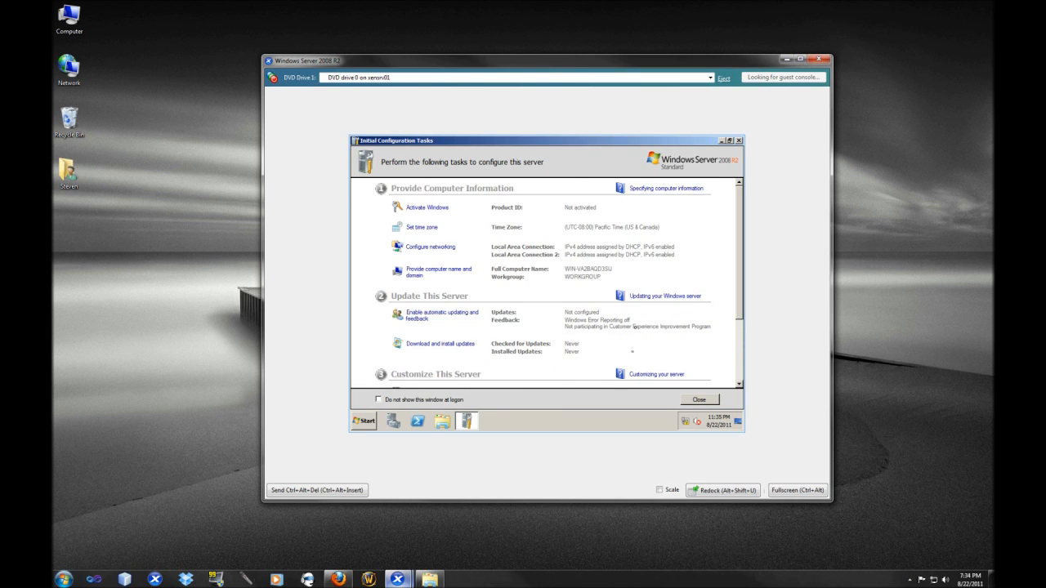
mouse_move(596, 287)
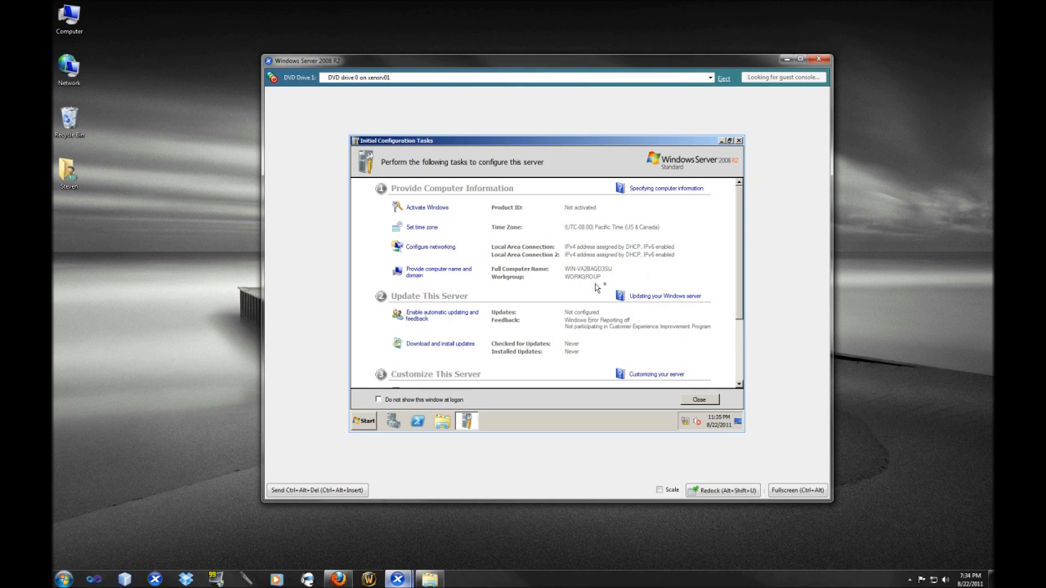
mouse_move(571, 272)
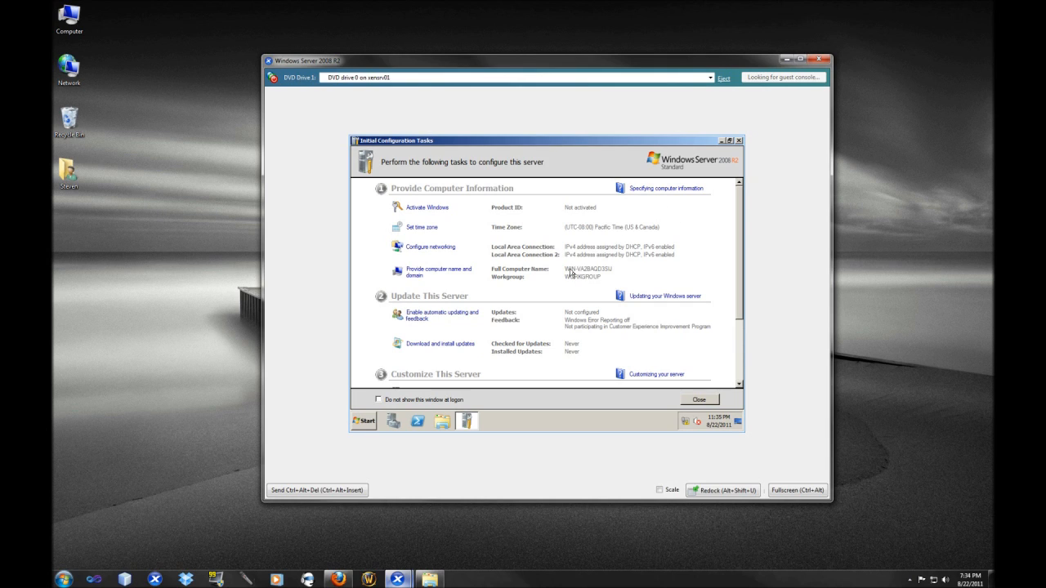
mouse_move(673, 201)
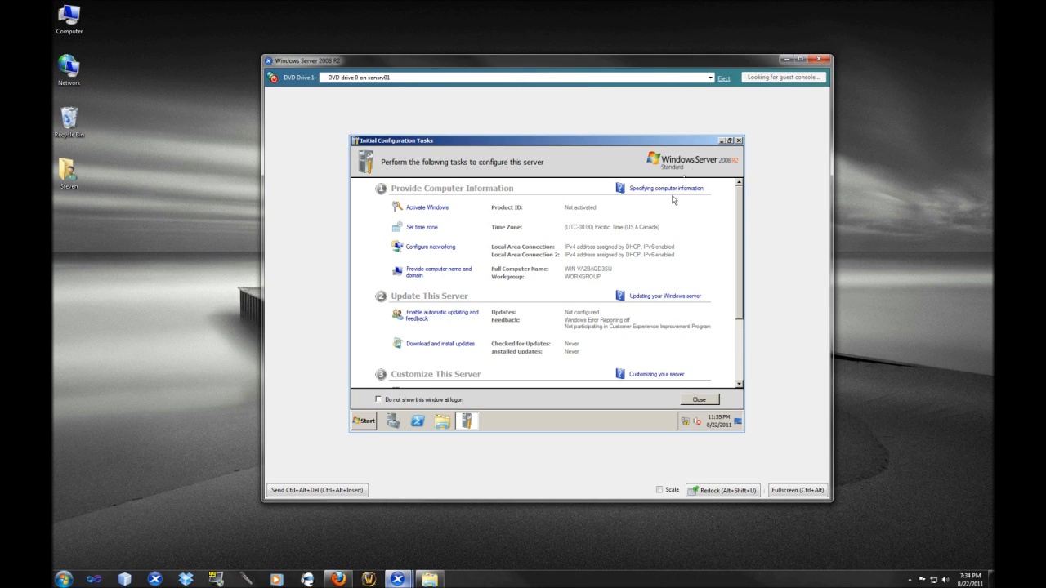
Close Initial Configuration Tasks, show Computer on the desktop, close Server Manager, select the icon
click(699, 399)
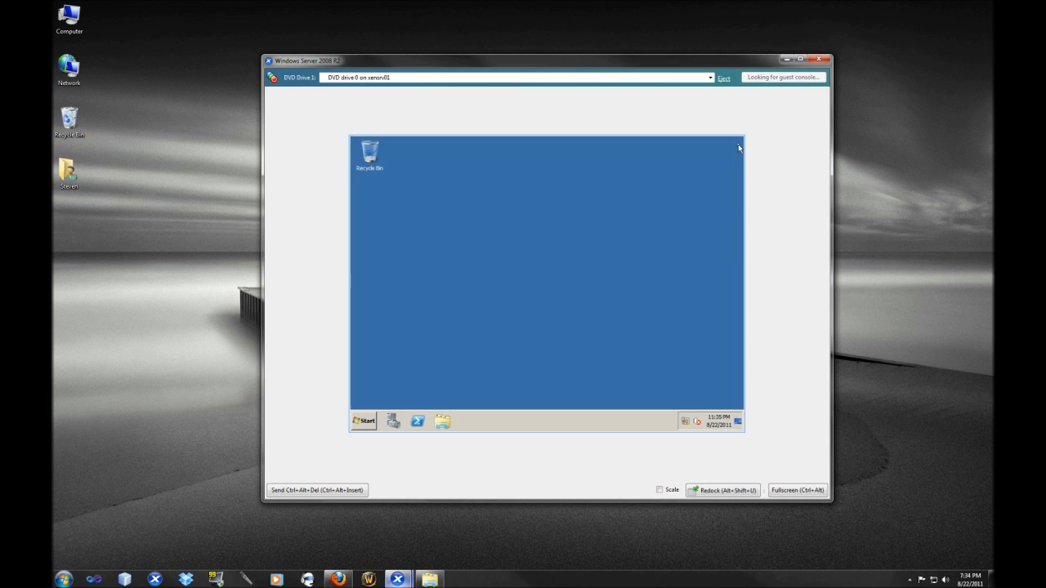
click(363, 421)
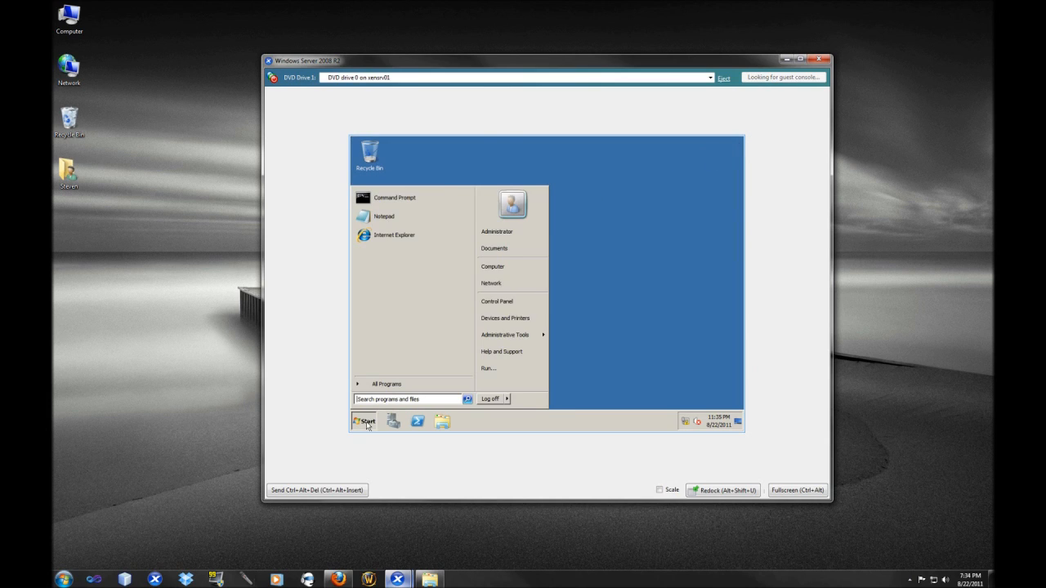
right_click(491, 267)
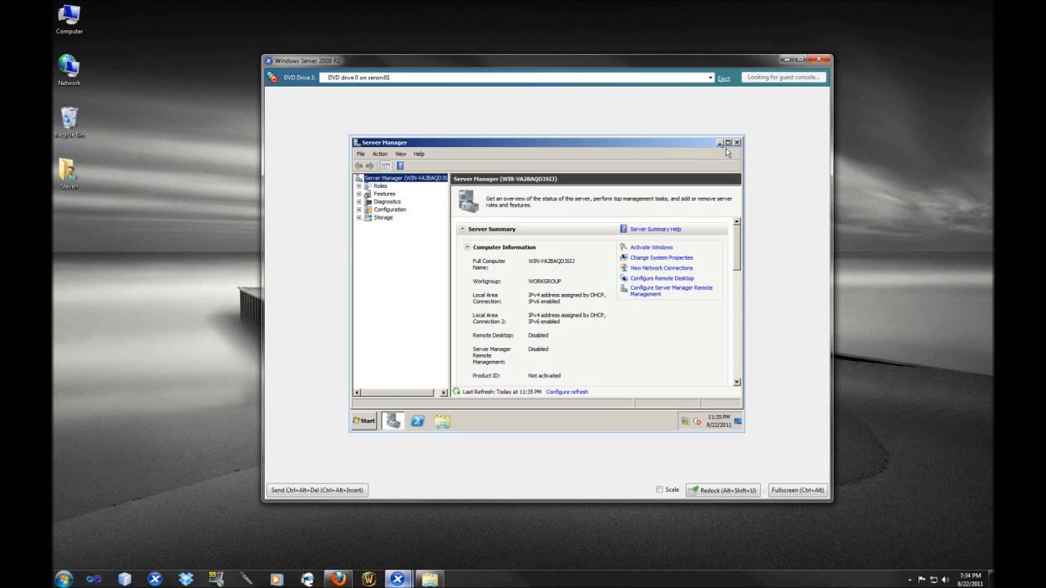
click(736, 142)
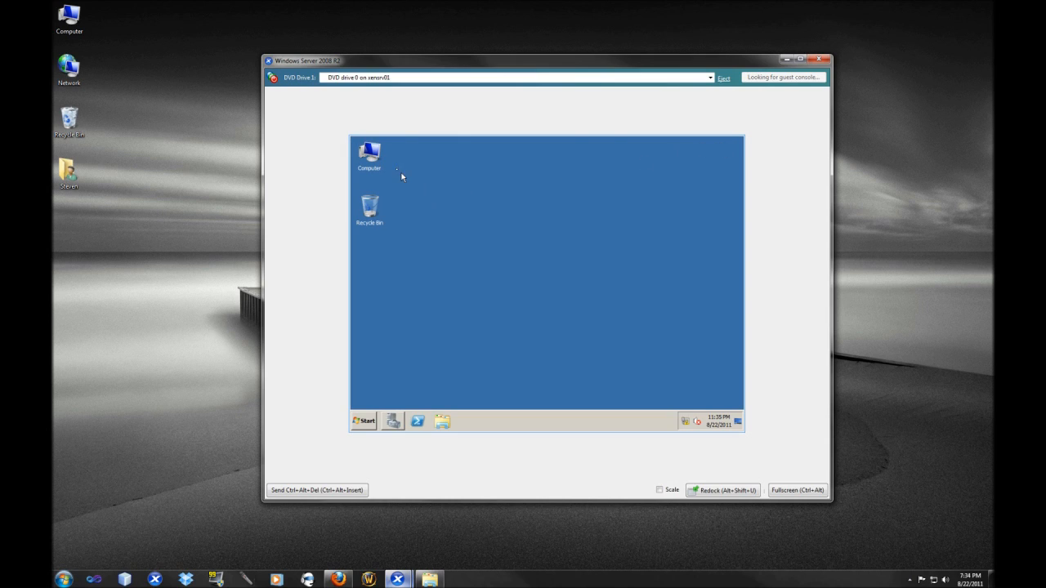
click(368, 155)
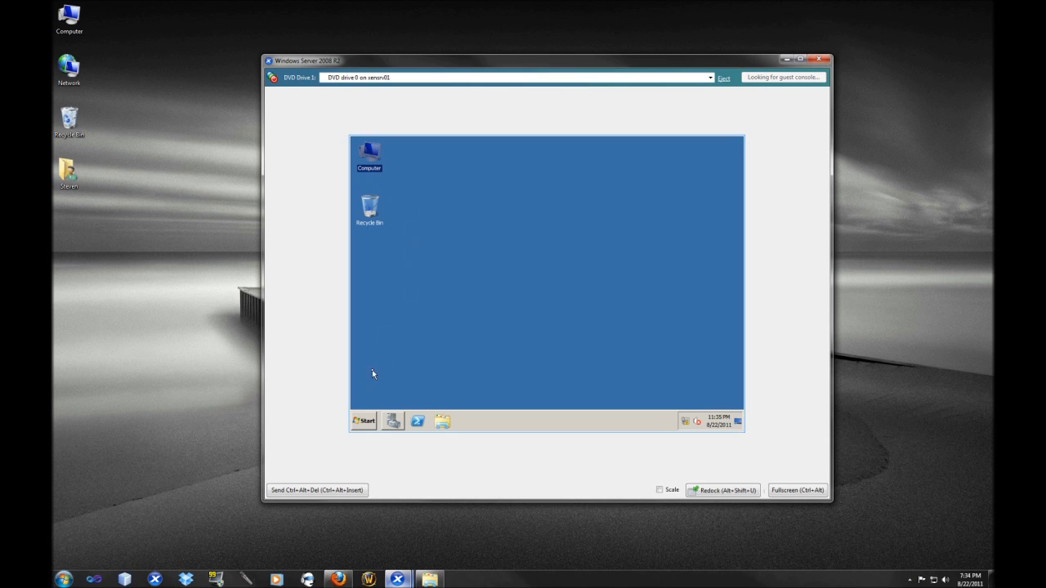
mouse_move(364, 398)
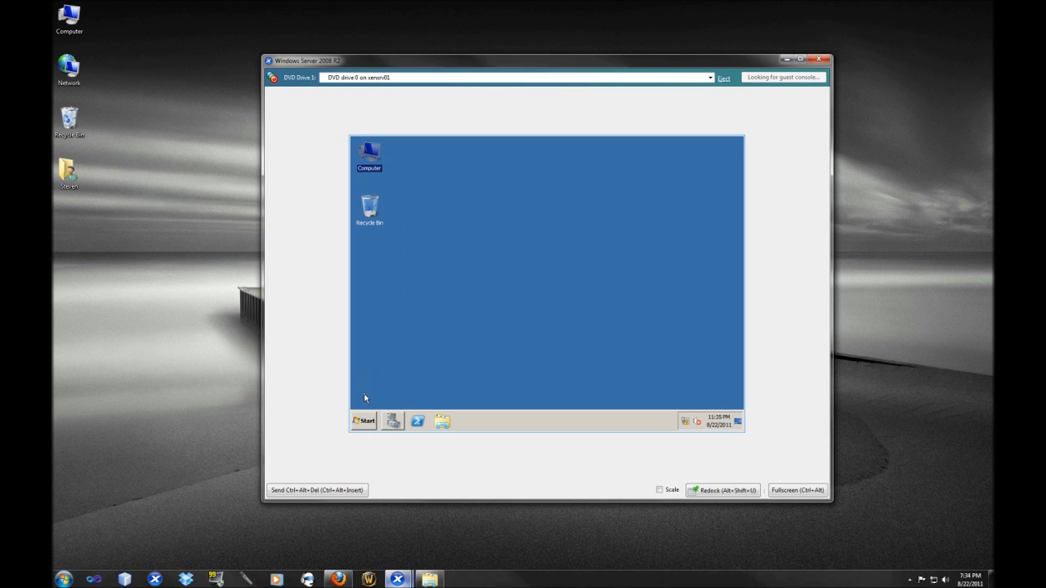